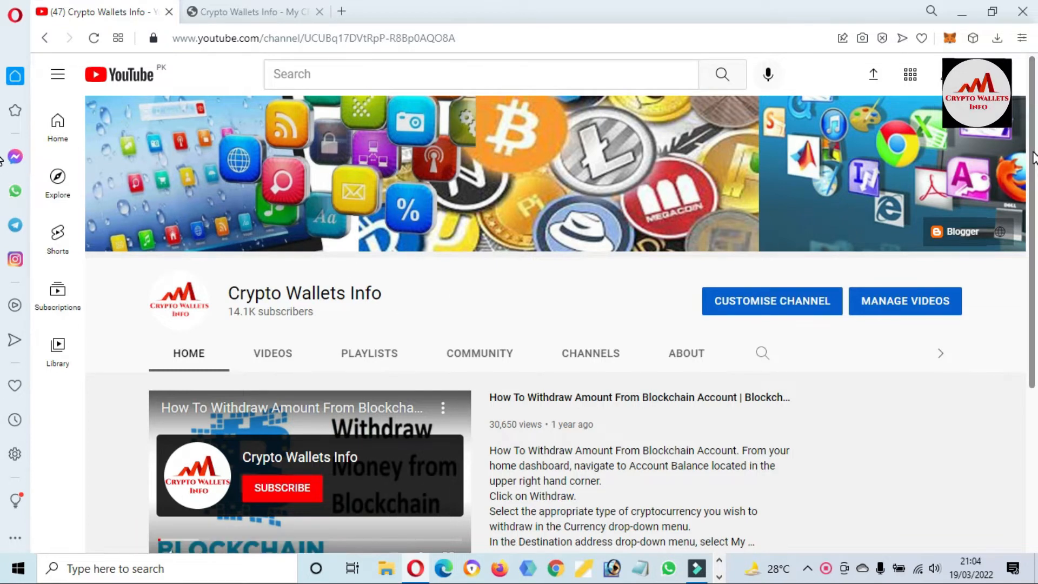
# Scroll down the Crypto Wallets Info YouTube channel page.
pyautogui.scroll(-3)
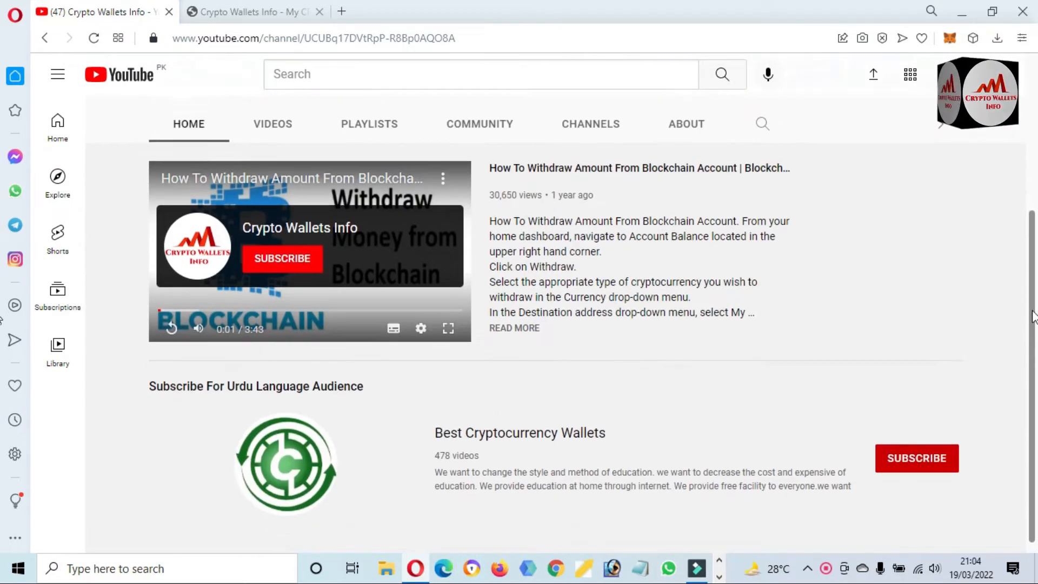
pyautogui.scroll(-3)
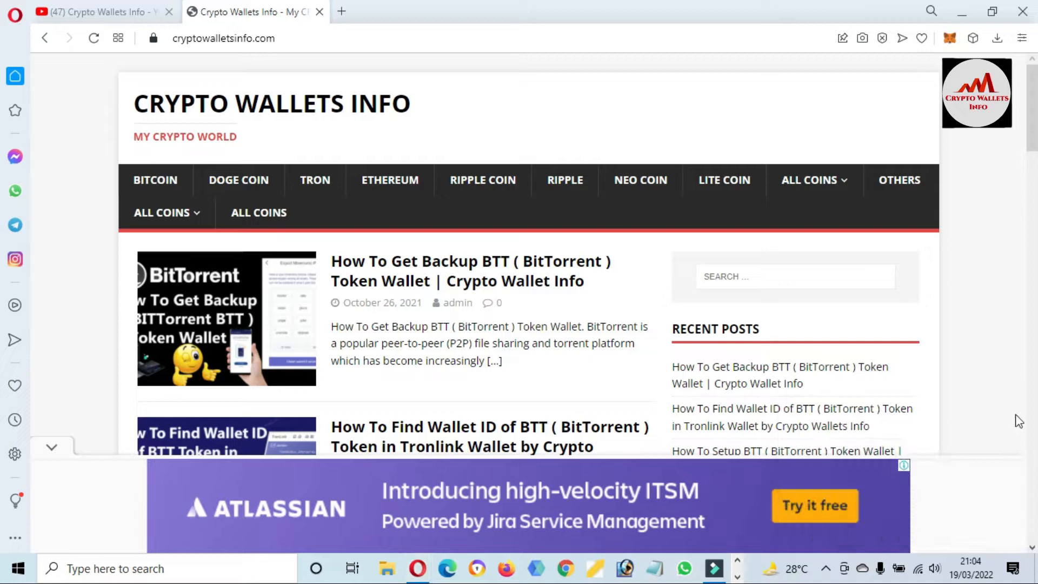
pyautogui.moveTo(343, 13)
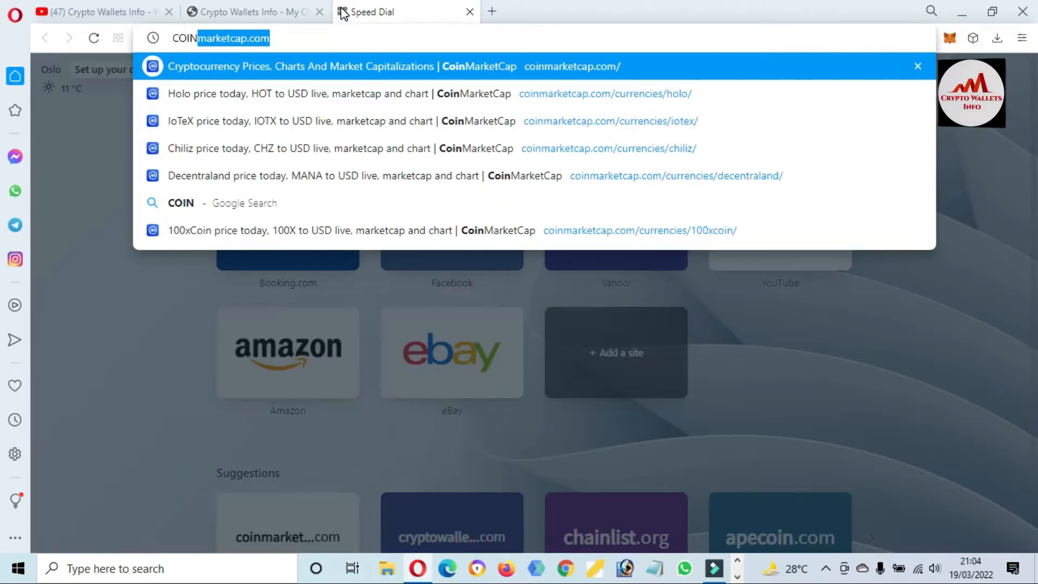
# Go to coinmarketcap.com and look over the top of the price rankings.
pyautogui.click(301, 66)
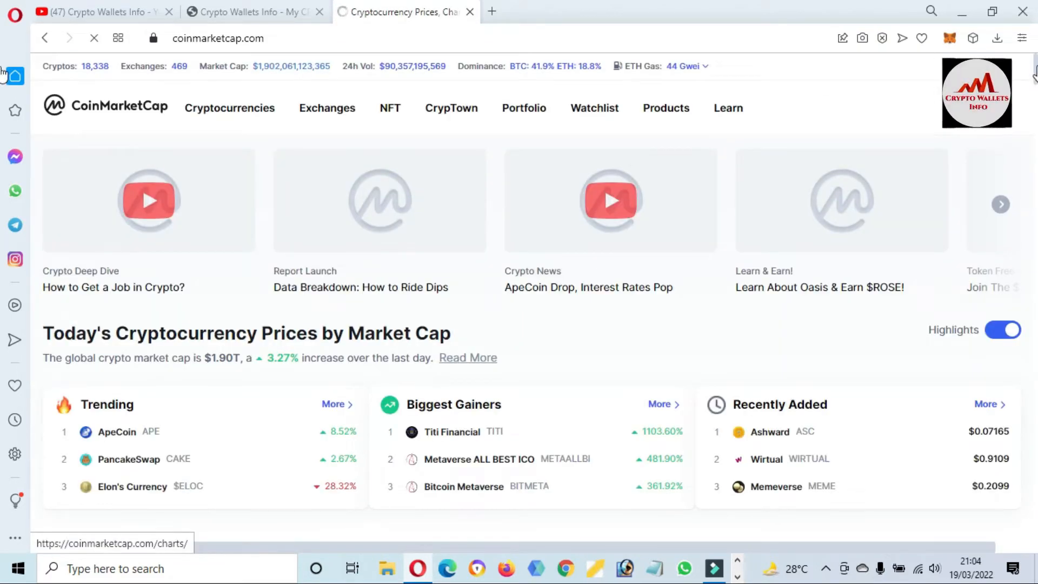
pyautogui.scroll(-3)
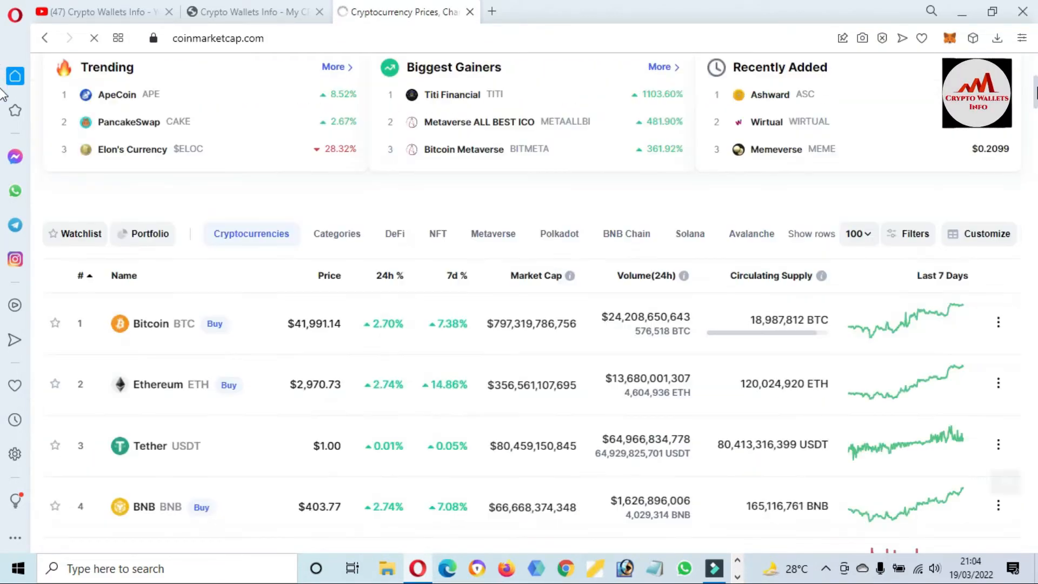
pyautogui.scroll(-3)
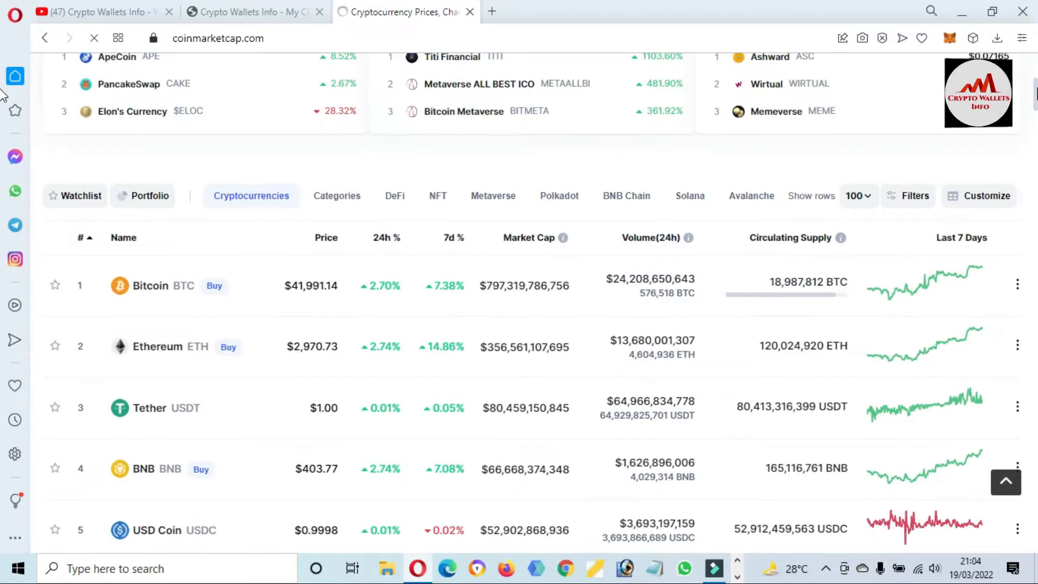
pyautogui.scroll(-3)
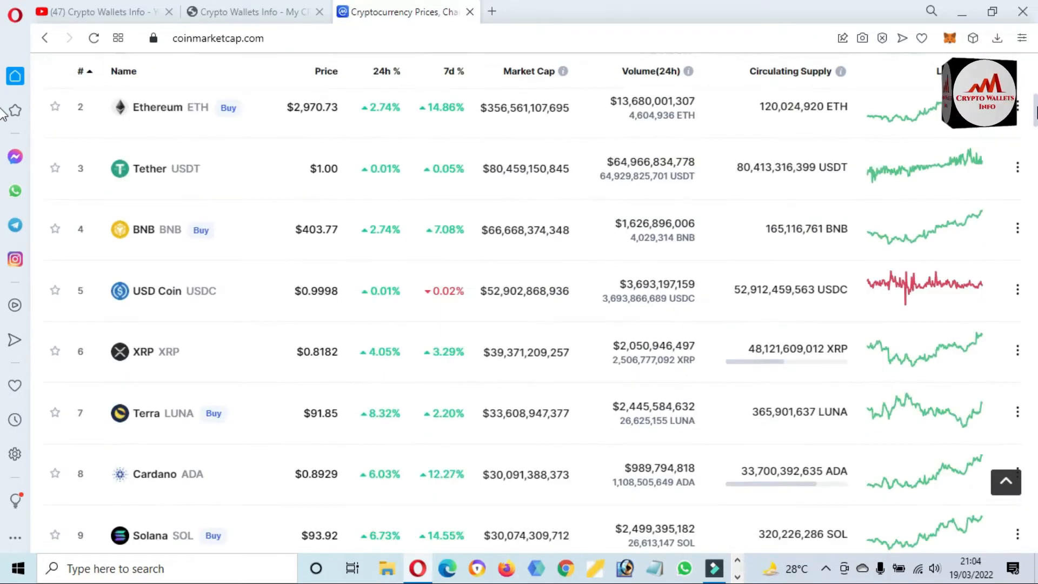
pyautogui.scroll(3)
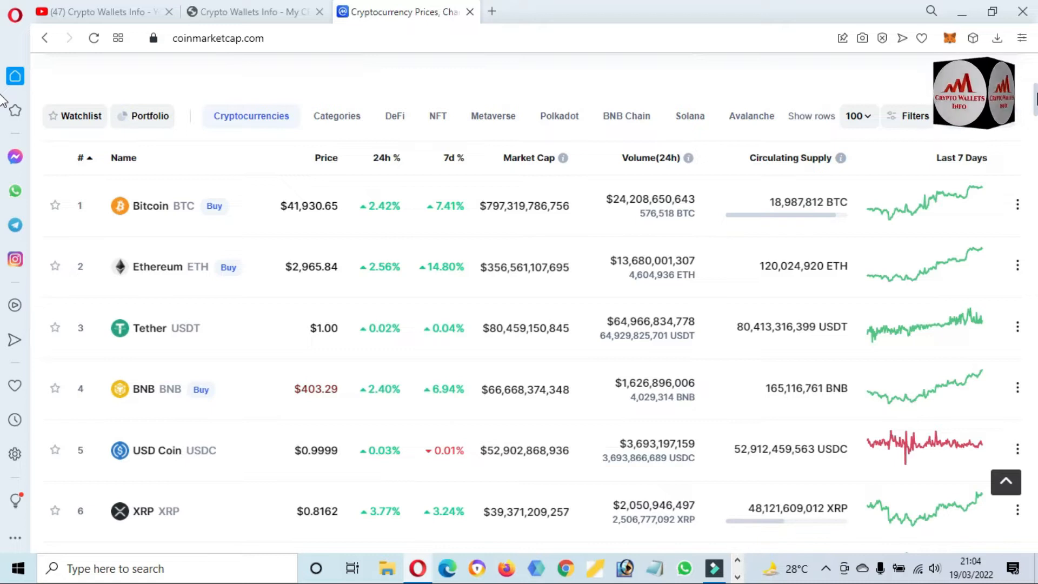
# Scroll the rankings table down to Enjin Coin (ENJ) at rank 70.
pyautogui.scroll(-3)
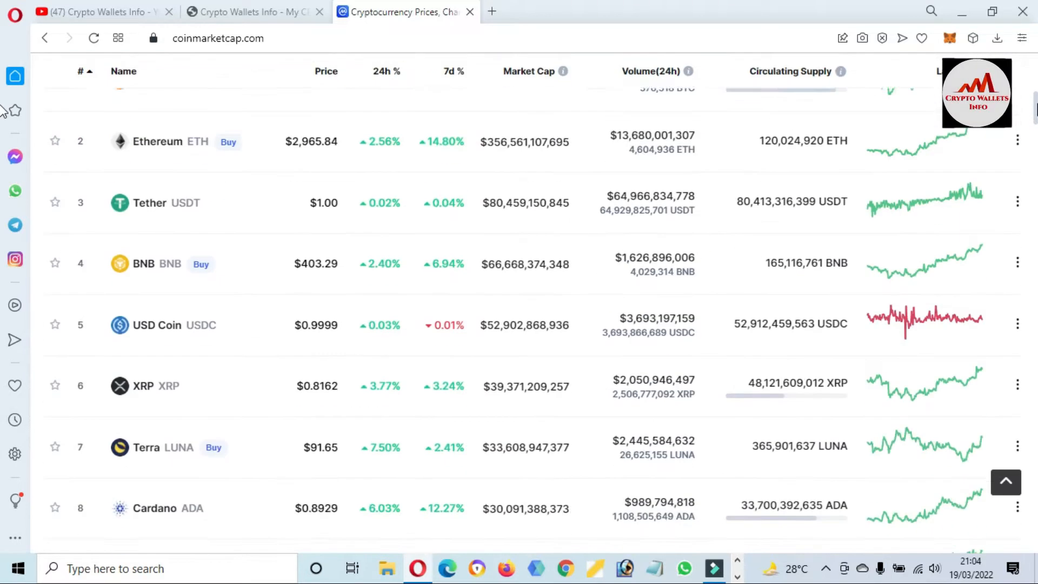
pyautogui.scroll(-3)
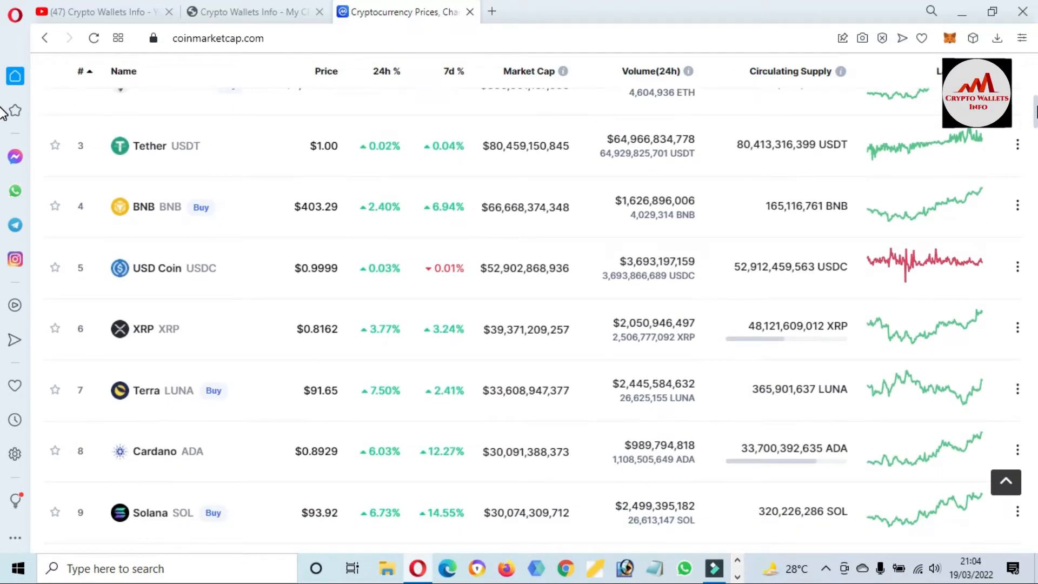
pyautogui.scroll(-3)
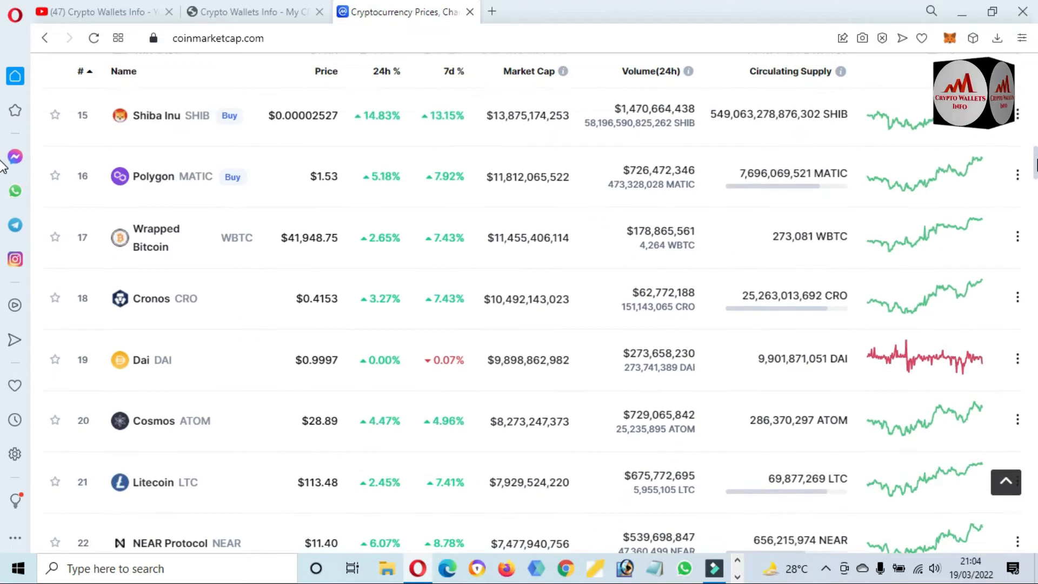
pyautogui.scroll(-3)
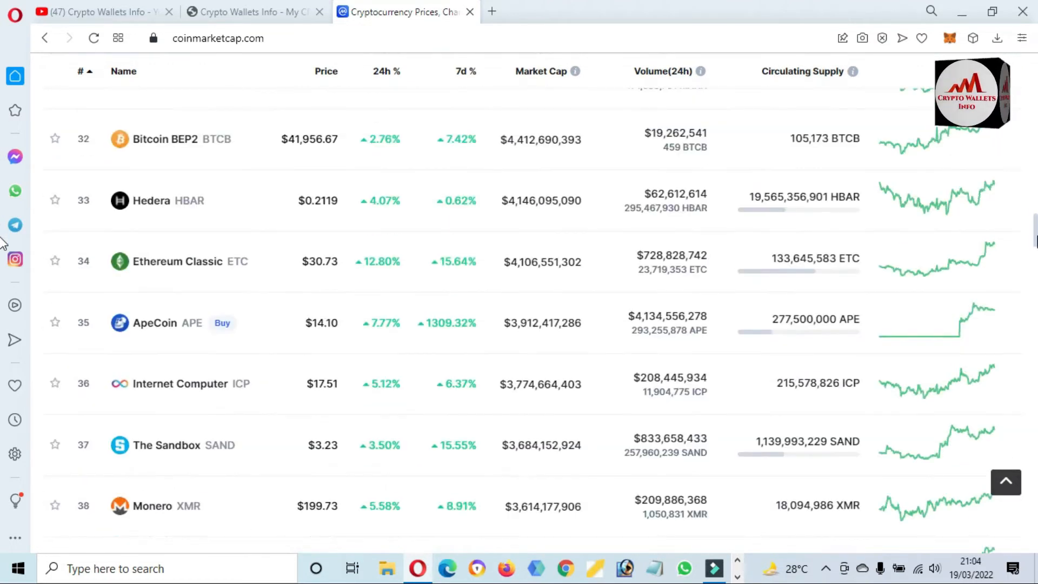
pyautogui.scroll(-3)
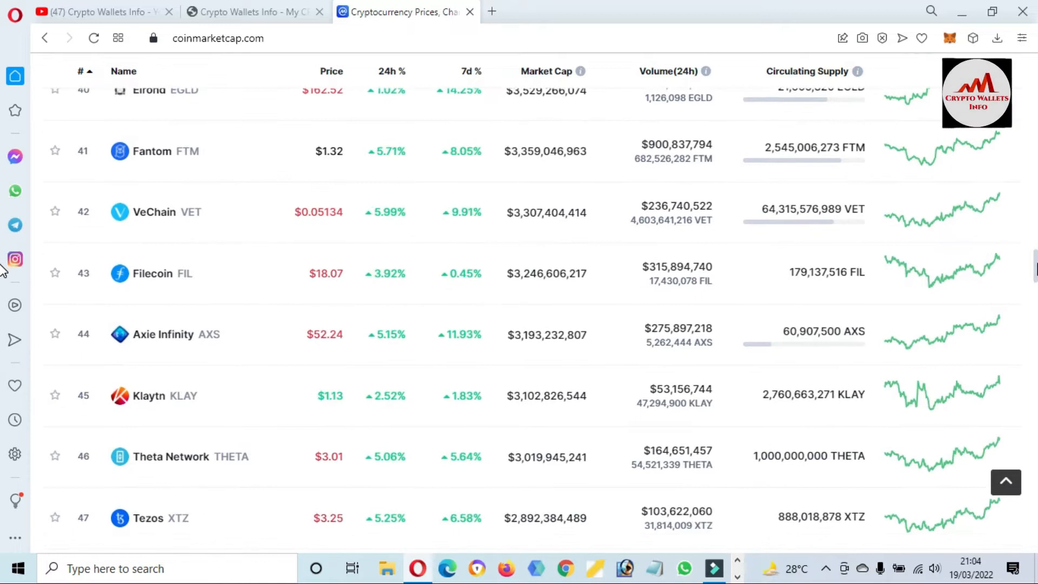
pyautogui.scroll(-3)
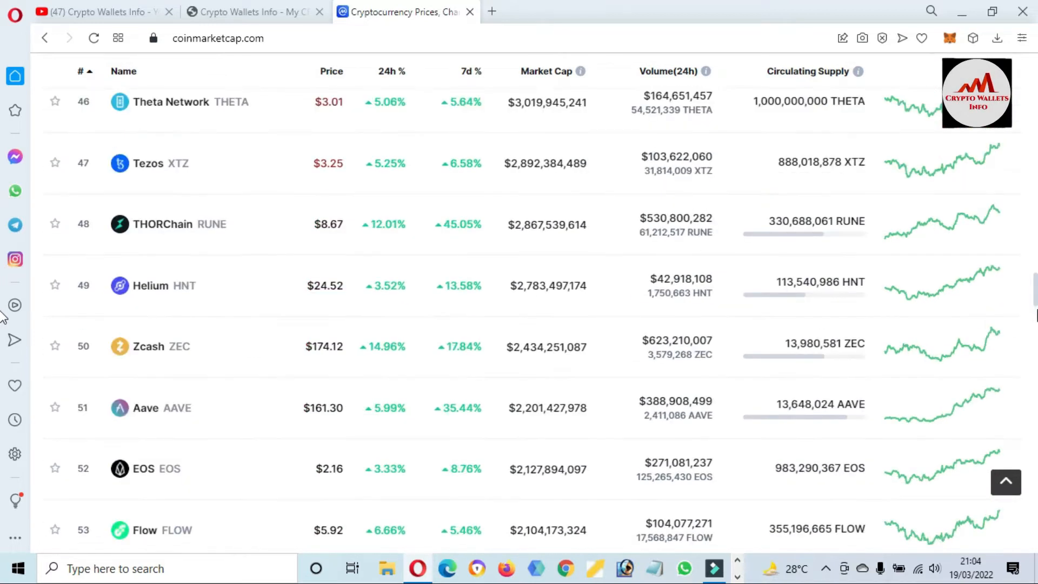
pyautogui.scroll(-3)
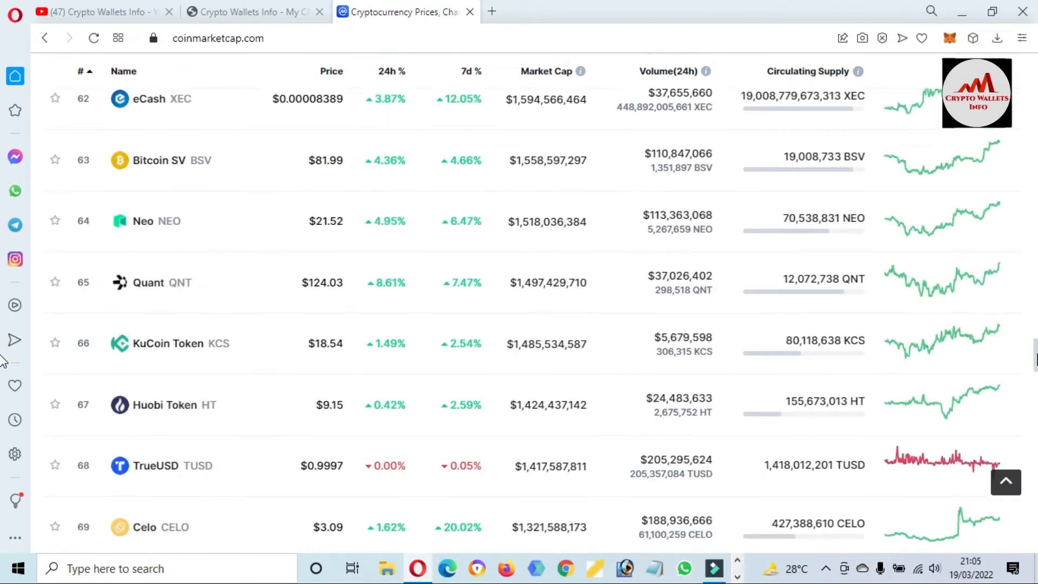
pyautogui.scroll(-3)
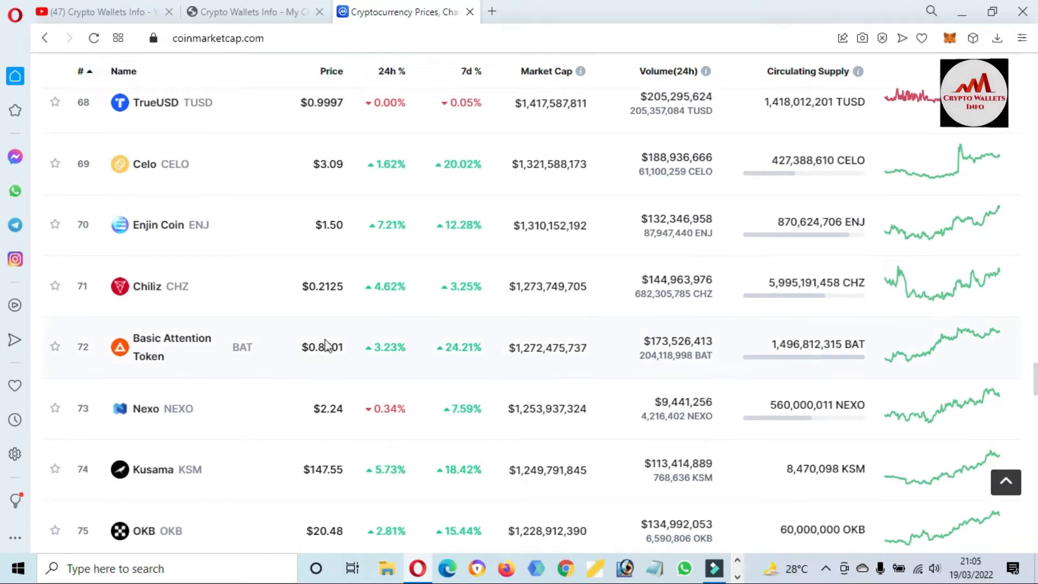
pyautogui.moveTo(257, 225)
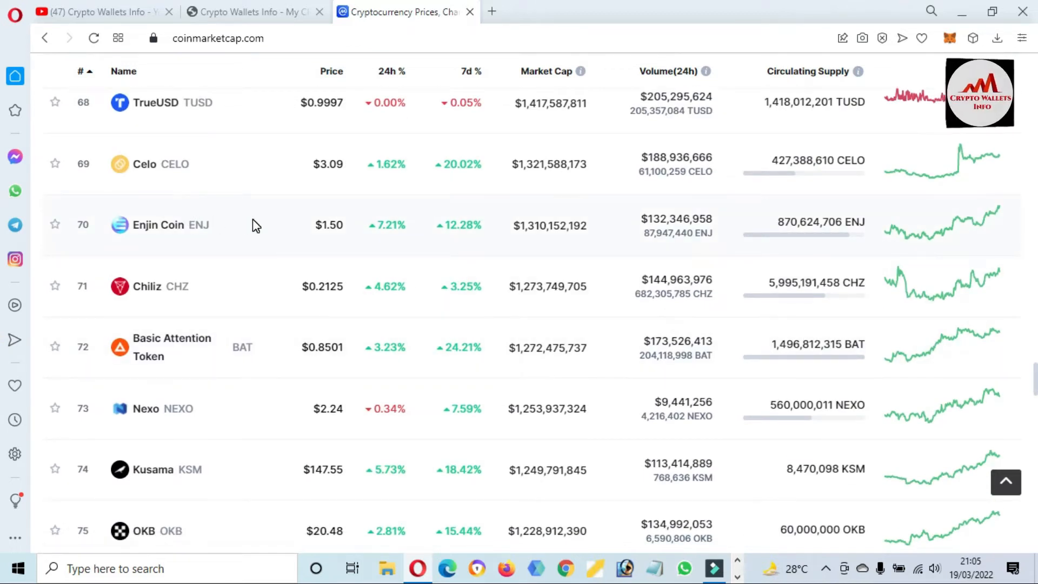
pyautogui.moveTo(319, 225)
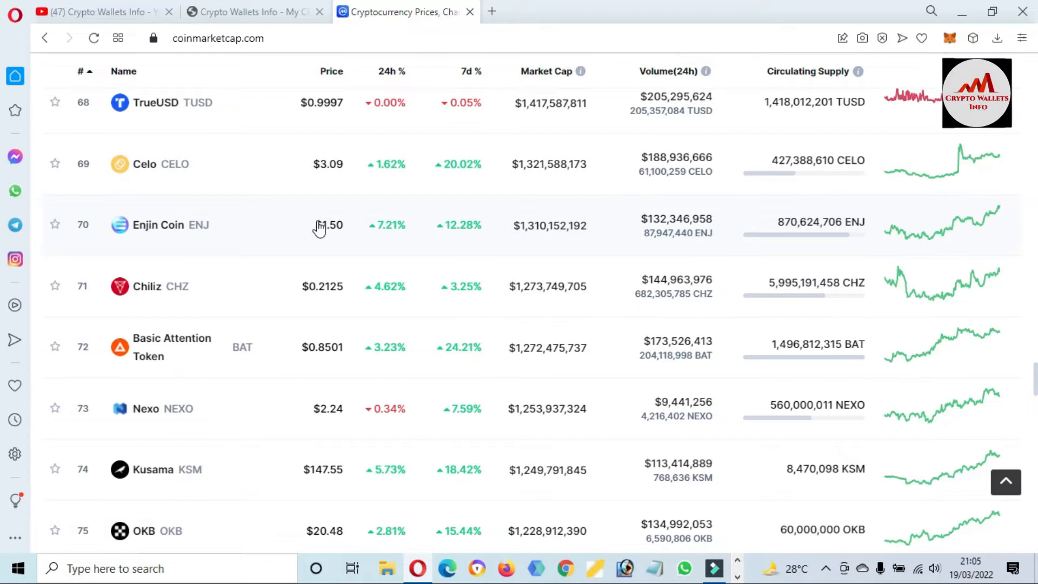
pyautogui.doubleClick(390, 225)
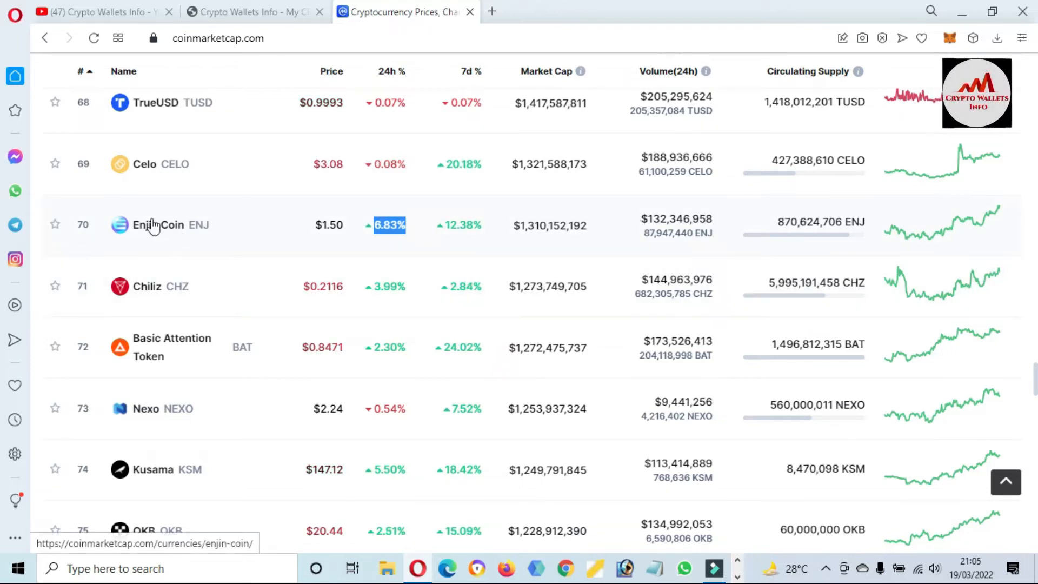
# Show Enjin Coin's page with its USD price chart set to the ALL range since 2017.
pyautogui.click(159, 225)
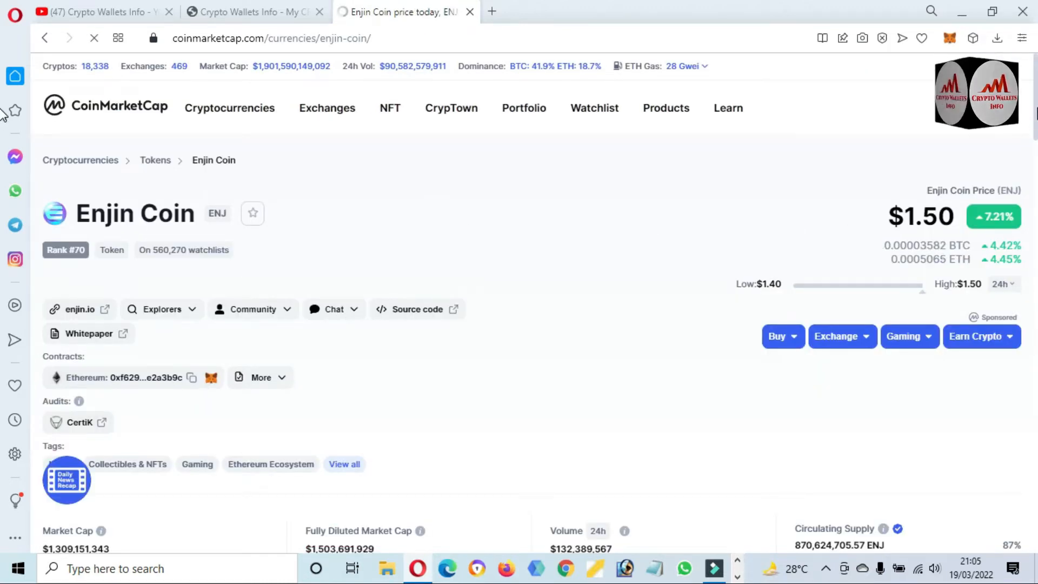
pyautogui.scroll(-3)
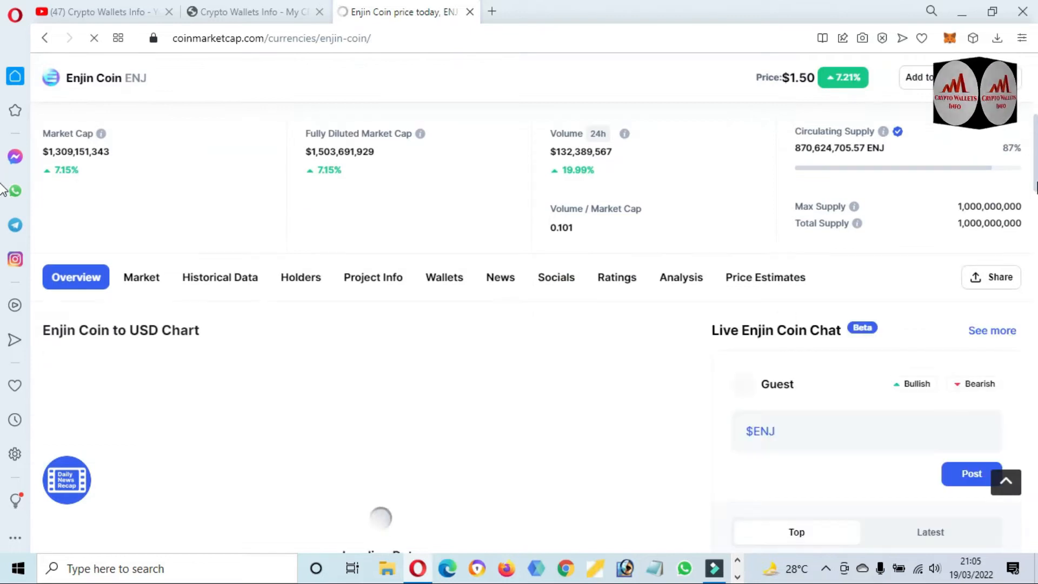
pyautogui.scroll(-3)
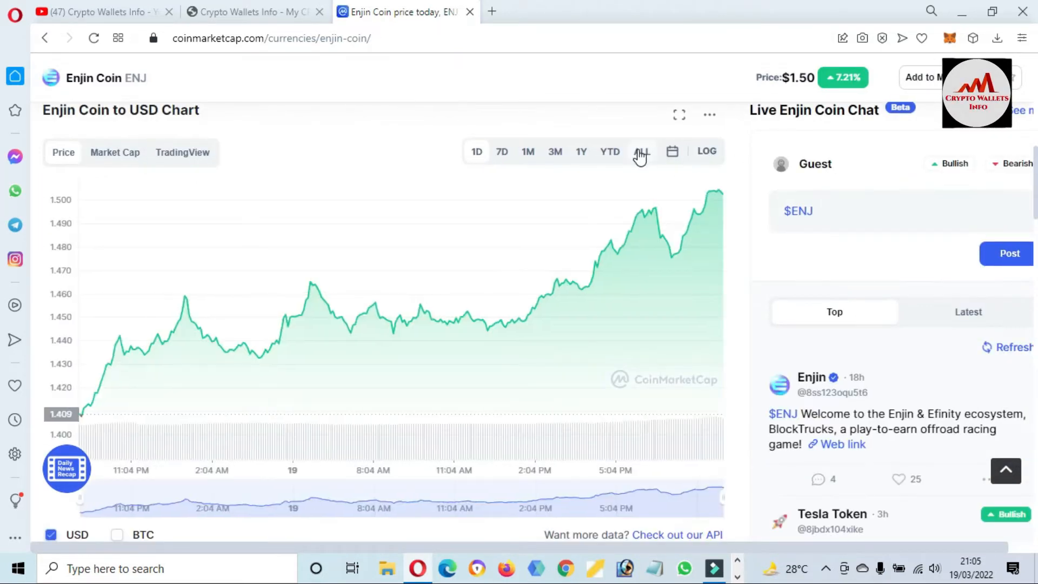
pyautogui.click(639, 151)
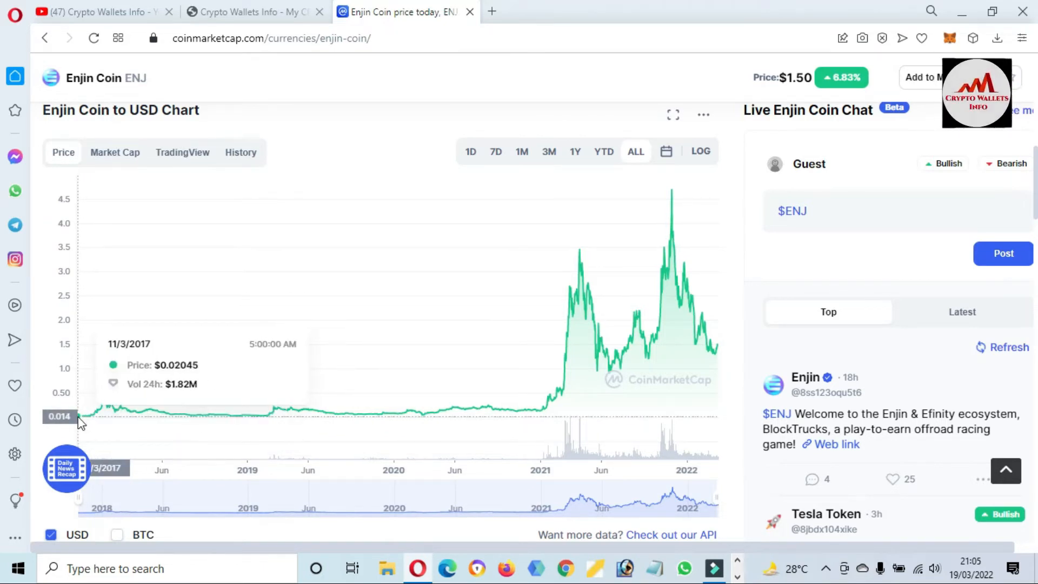
pyautogui.moveTo(675, 201)
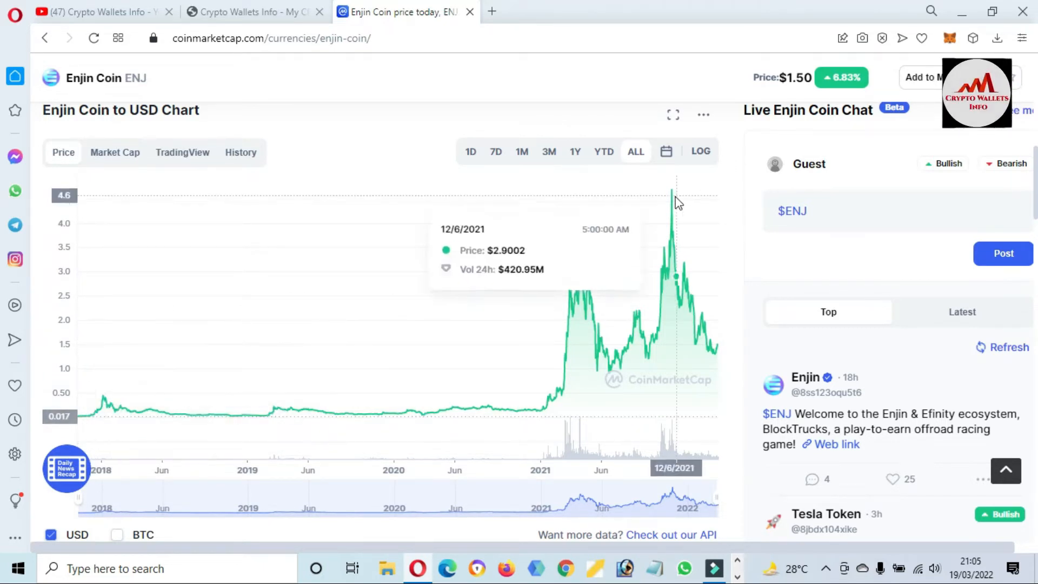
pyautogui.moveTo(674, 194)
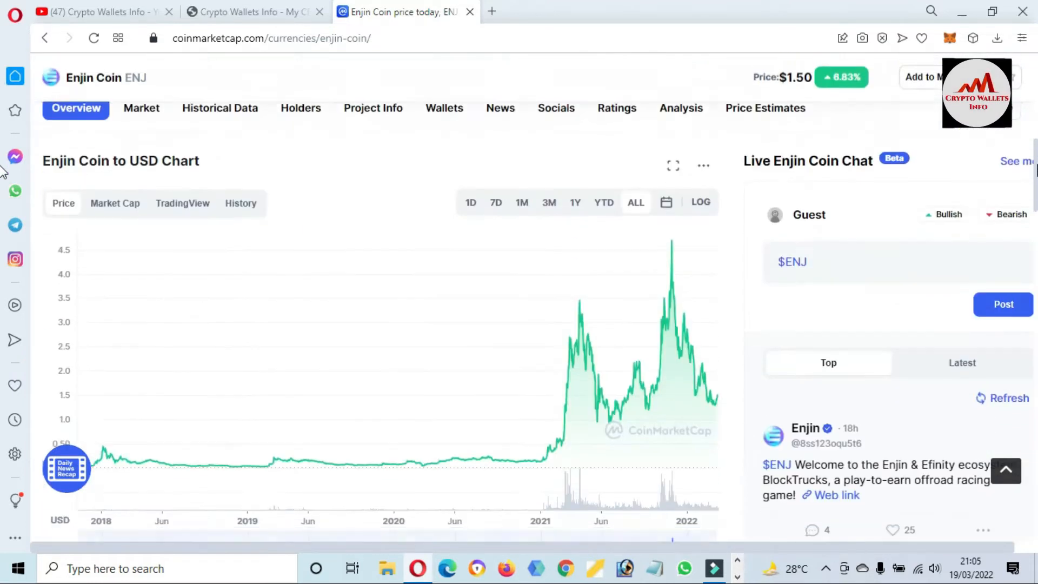
pyautogui.scroll(-3)
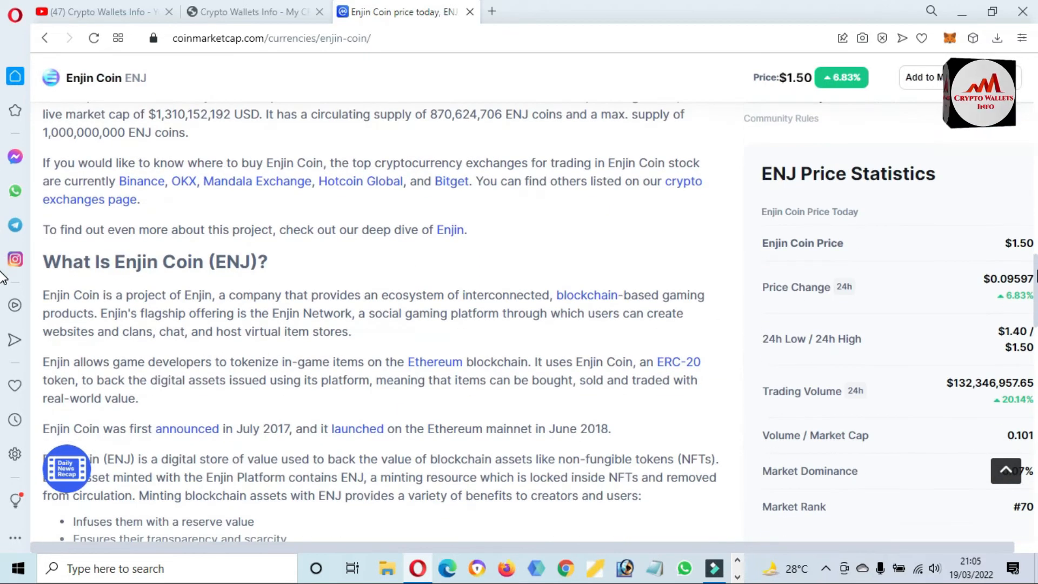
pyautogui.scroll(-3)
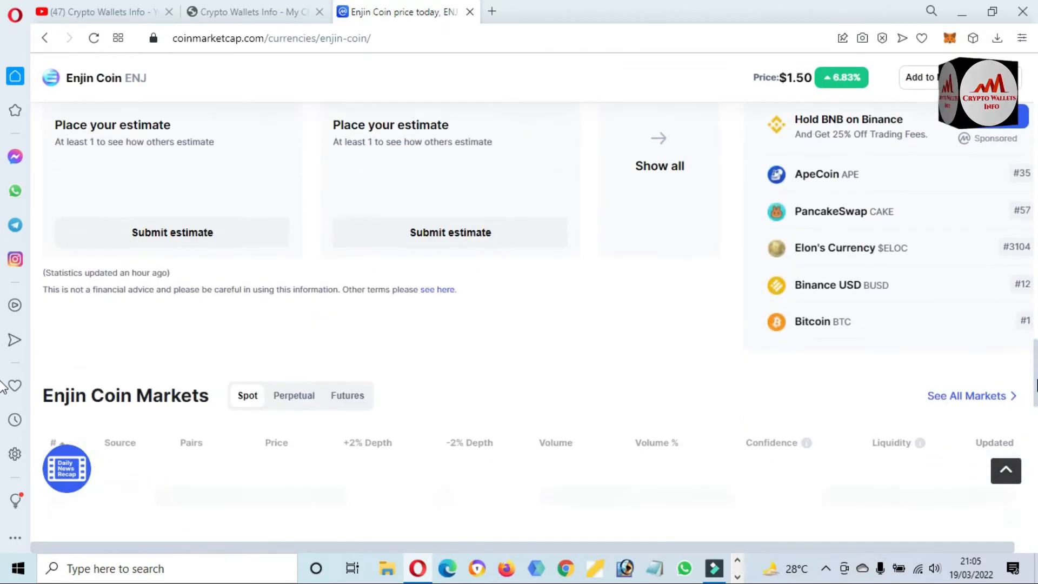
pyautogui.scroll(-3)
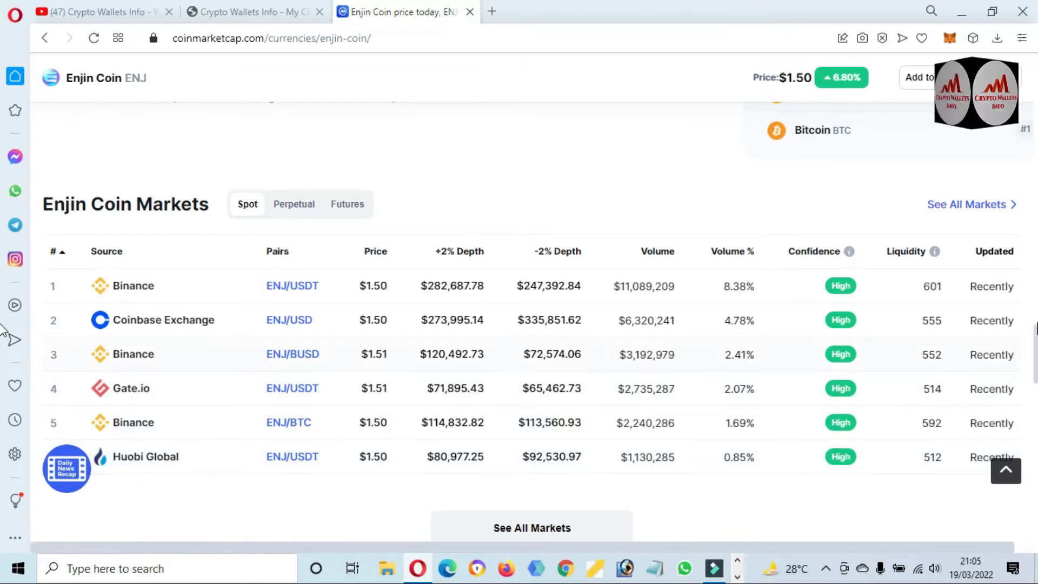
pyautogui.scroll(3)
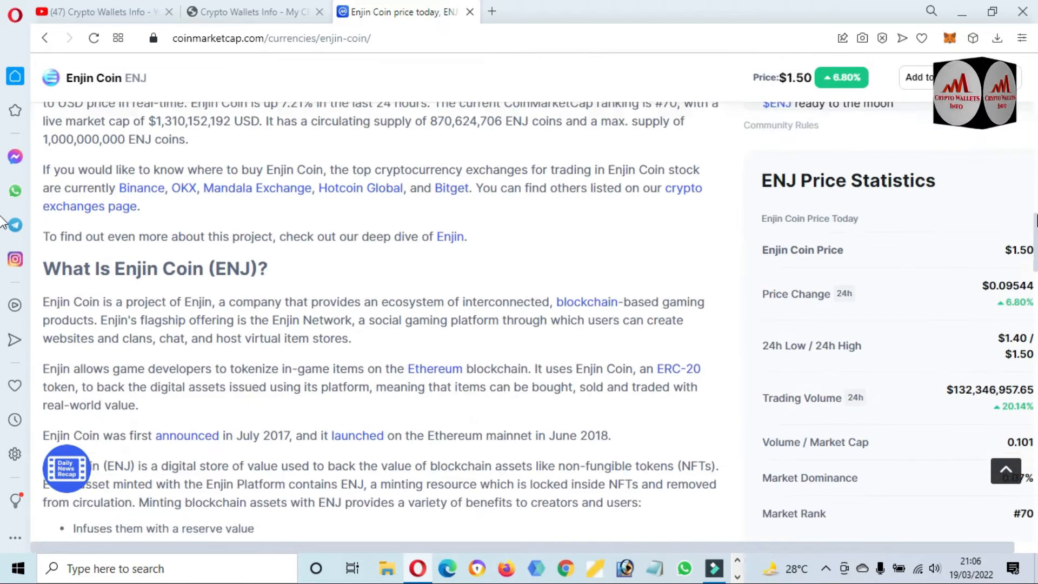
pyautogui.scroll(3)
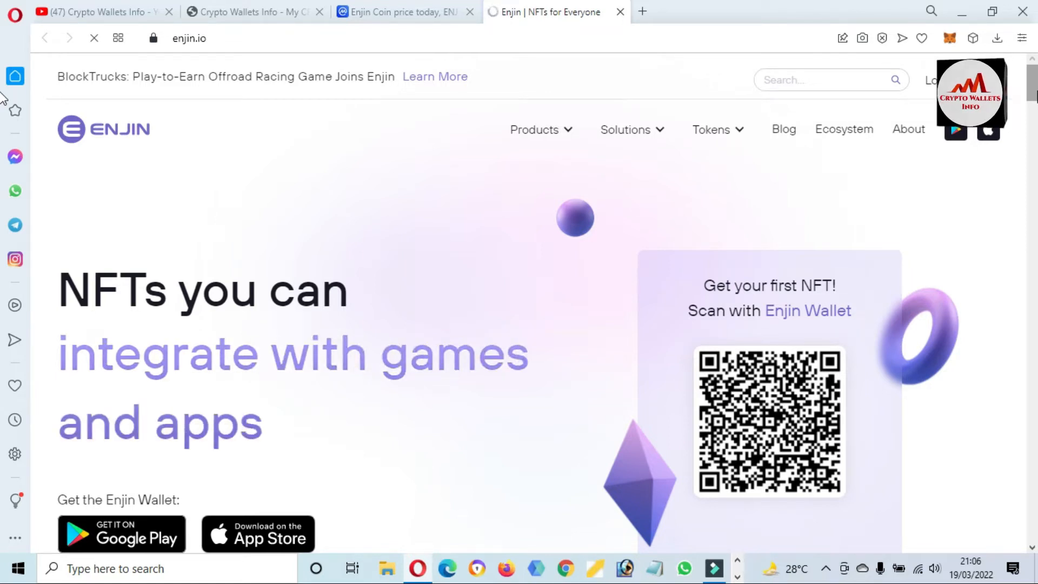
# Scroll down through the enjin.io homepage's resources and stats sections.
pyautogui.scroll(-3)
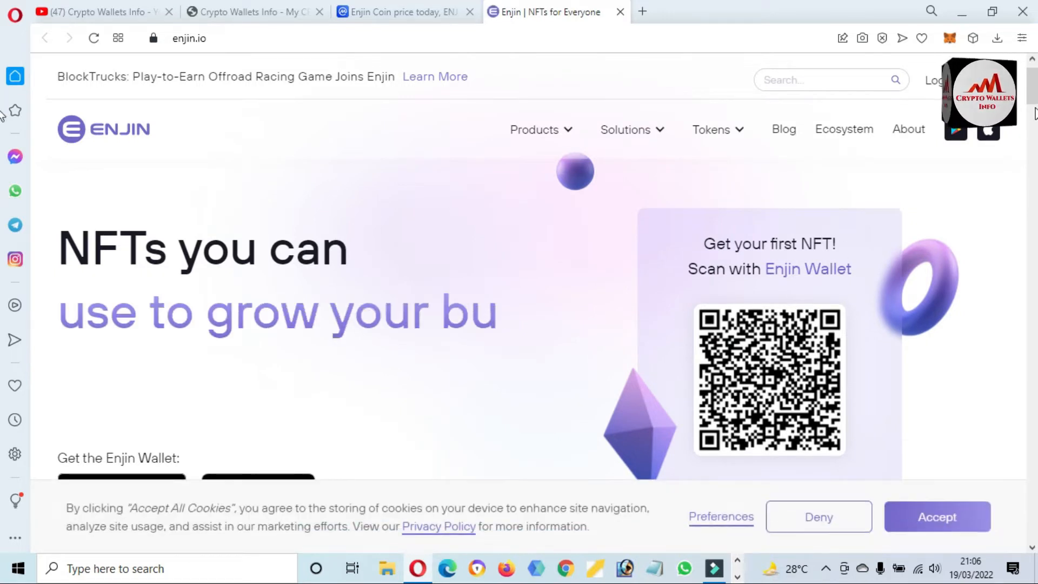
pyautogui.scroll(-3)
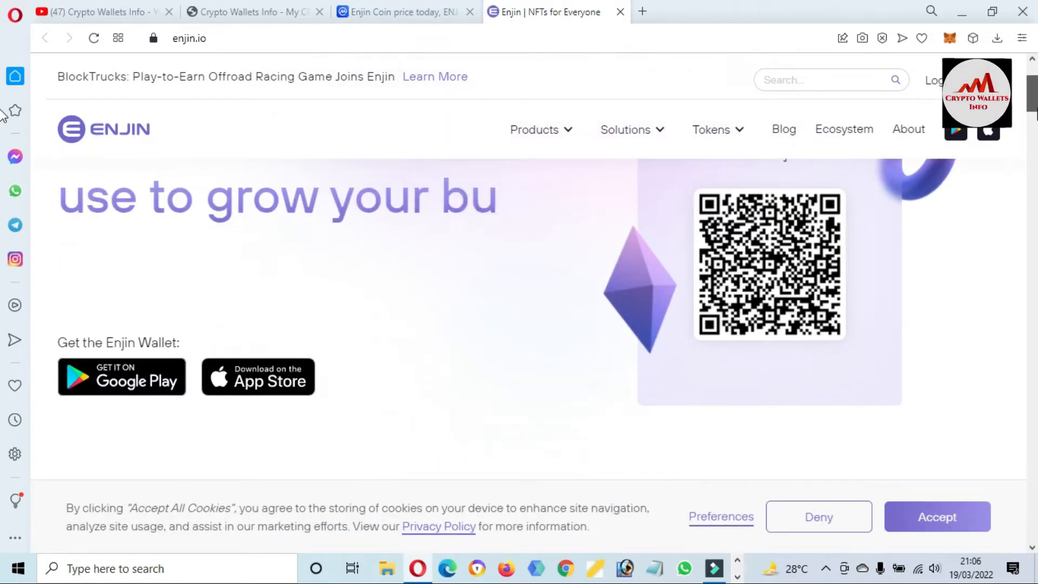
pyautogui.scroll(-3)
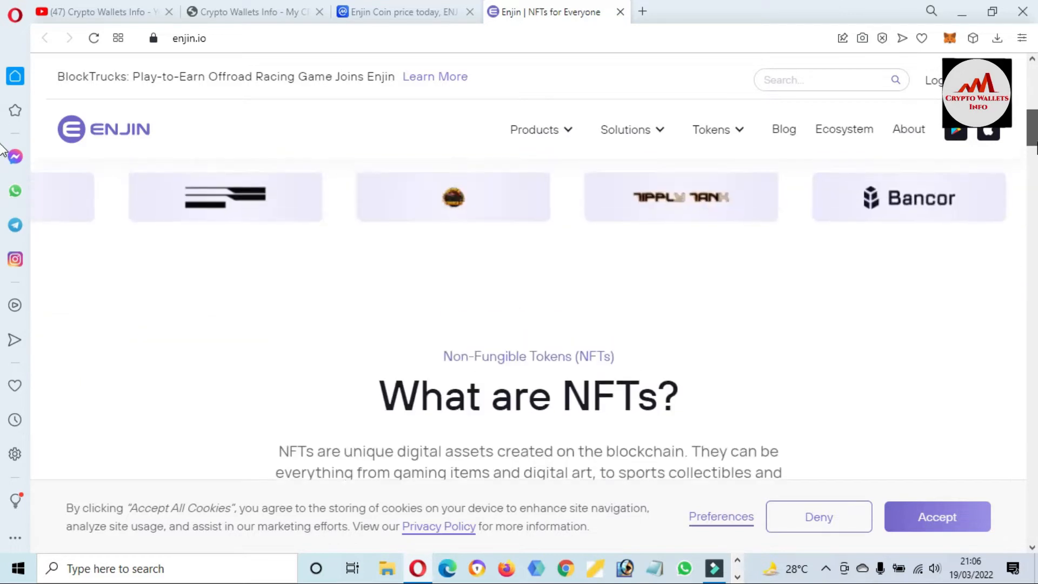
pyautogui.scroll(-3)
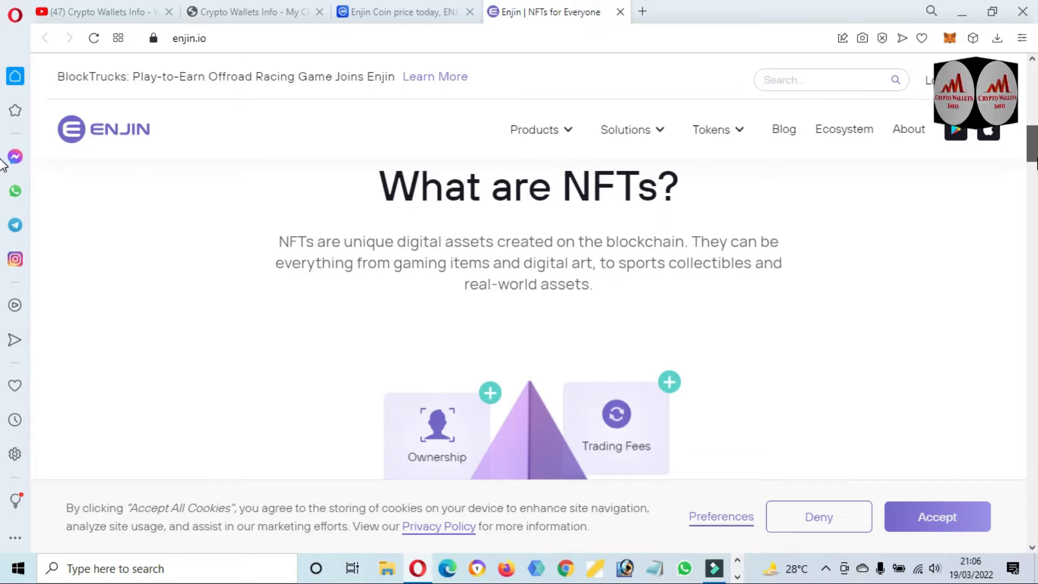
pyautogui.scroll(-3)
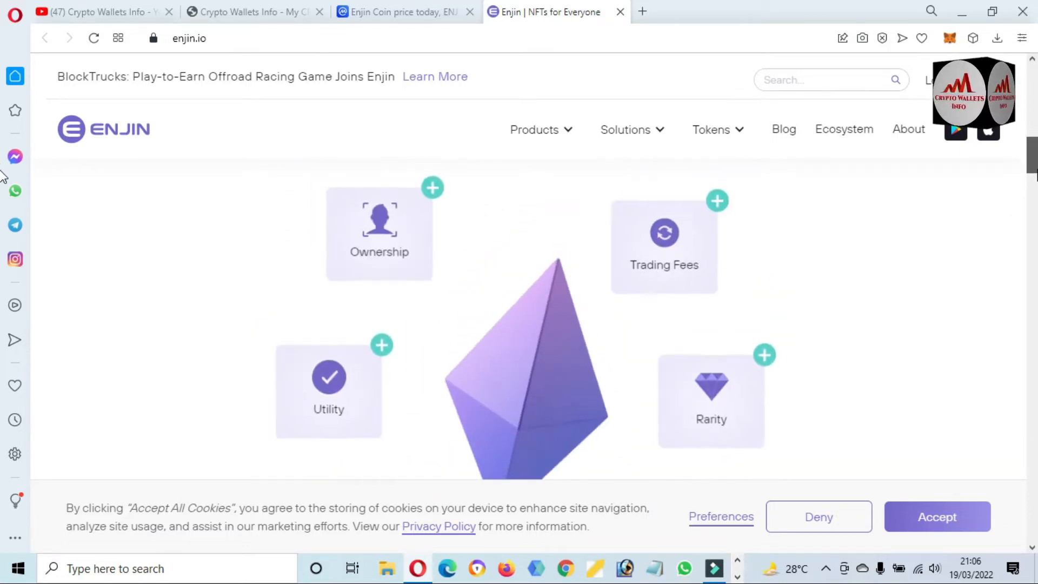
pyautogui.scroll(-3)
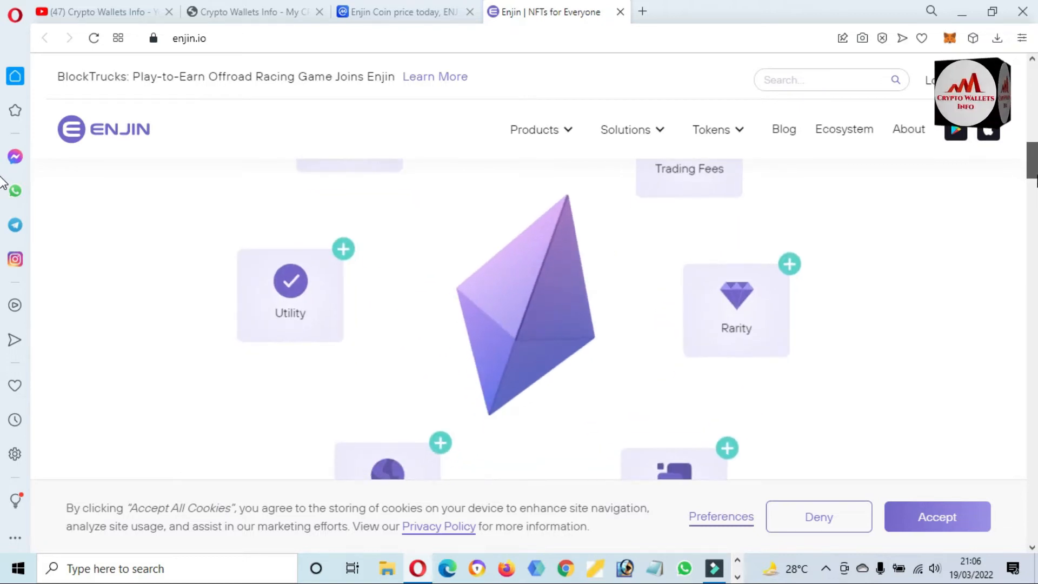
pyautogui.scroll(-3)
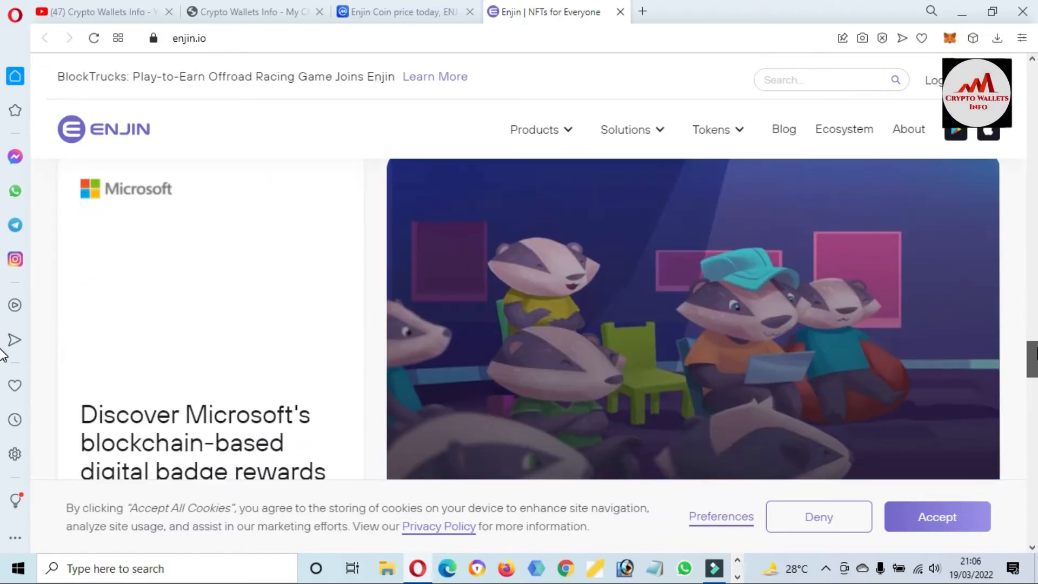
# Reach the bottom of the homepage and bring up the list of Enjin token pages.
pyautogui.scroll(-3)
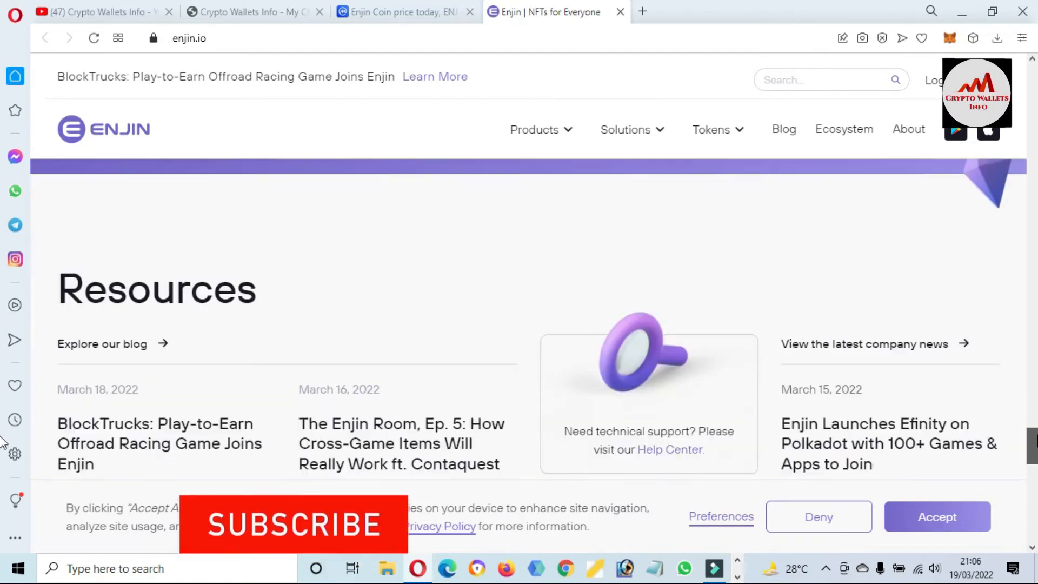
pyautogui.scroll(-3)
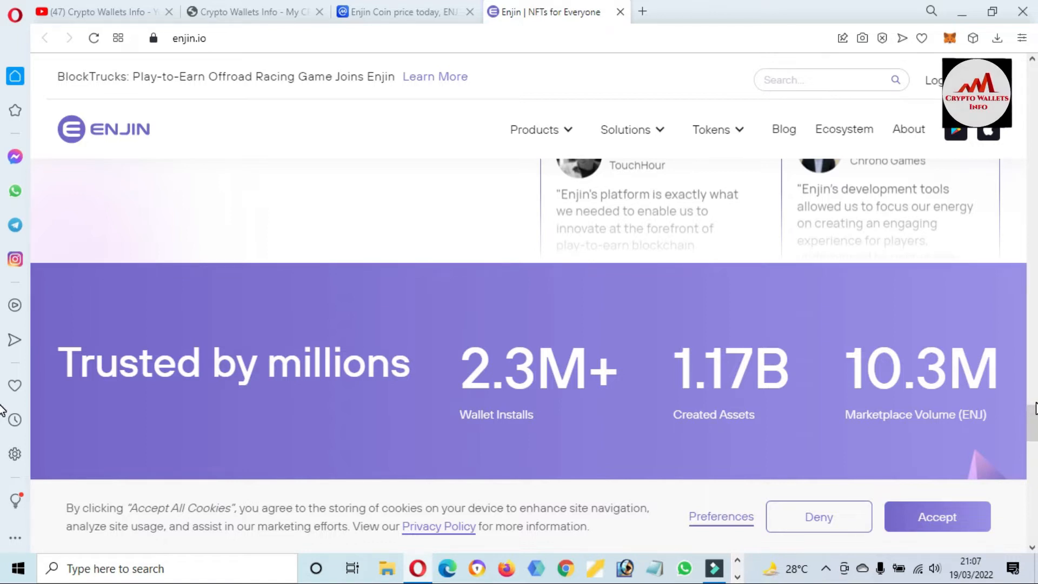
pyautogui.scroll(-3)
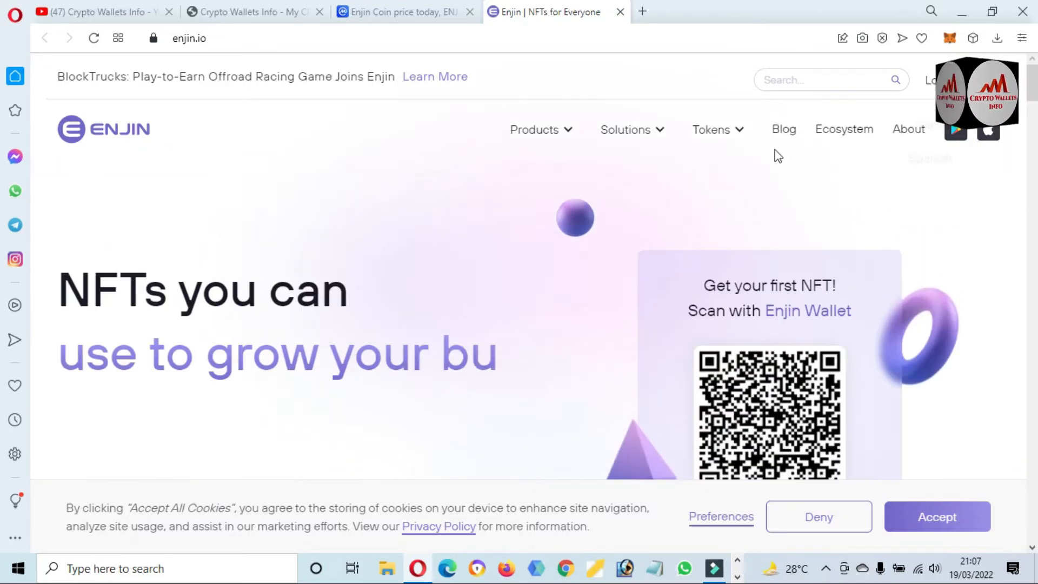
pyautogui.moveTo(720, 129)
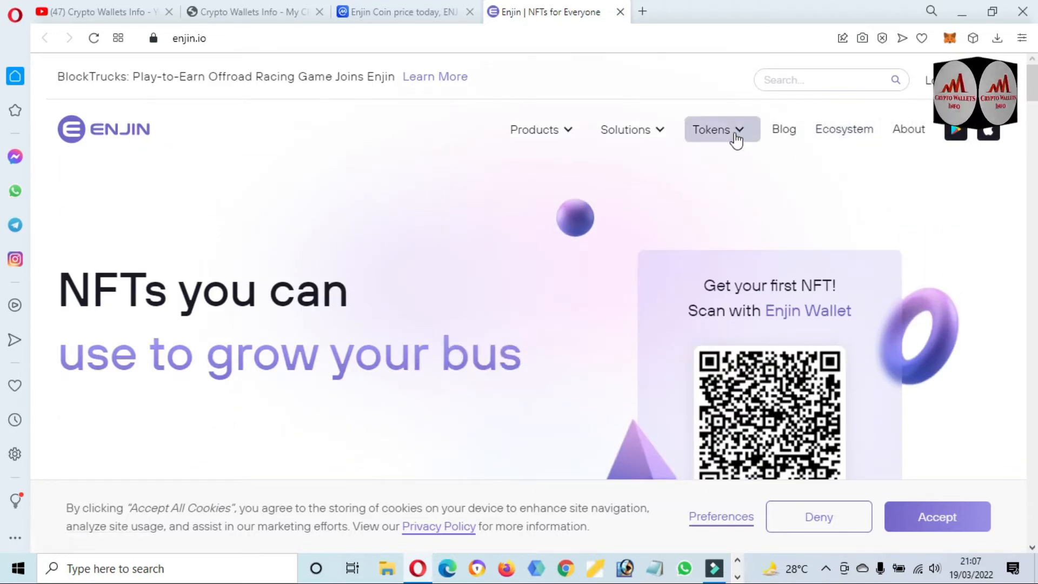
pyautogui.click(714, 129)
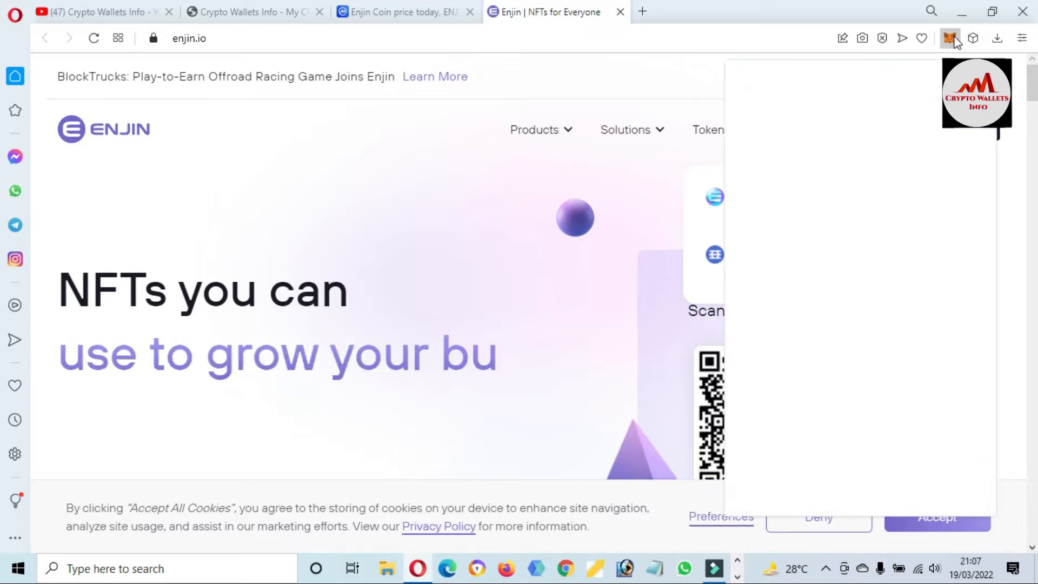
# Unlock the MetaMask wallet panel with the password.
pyautogui.click(949, 38)
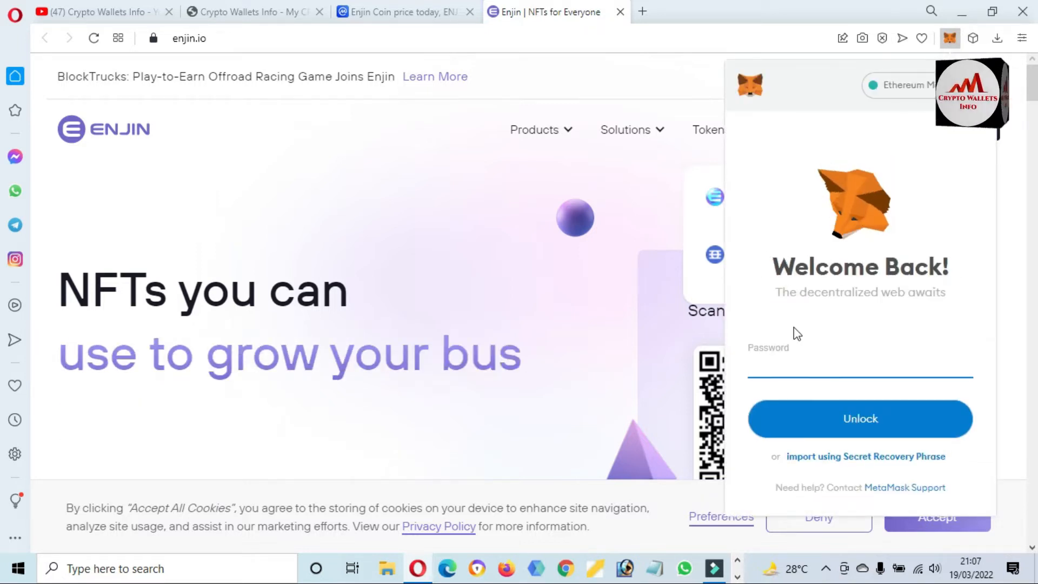
pyautogui.write('•••')
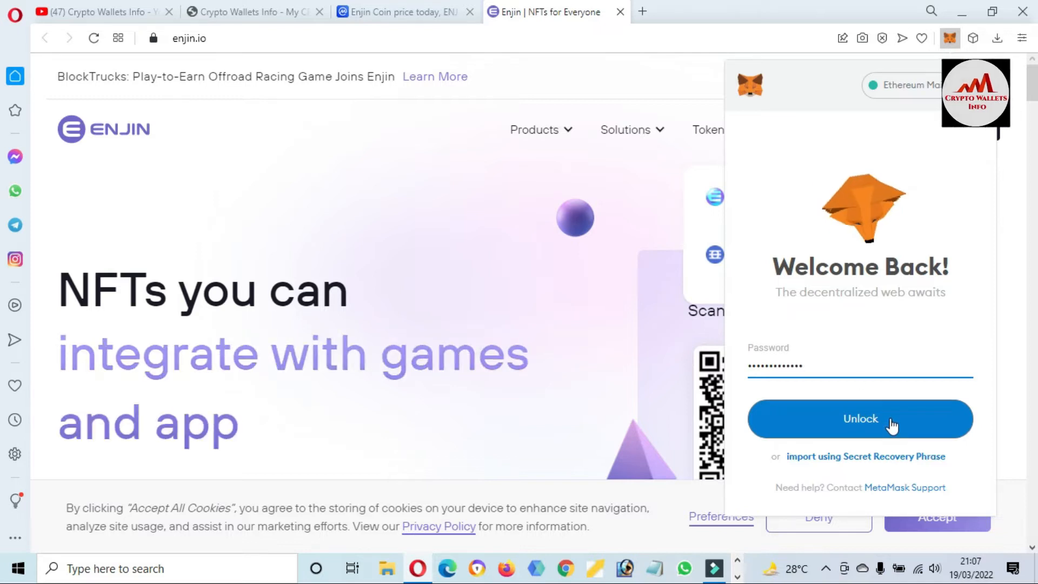
pyautogui.click(860, 419)
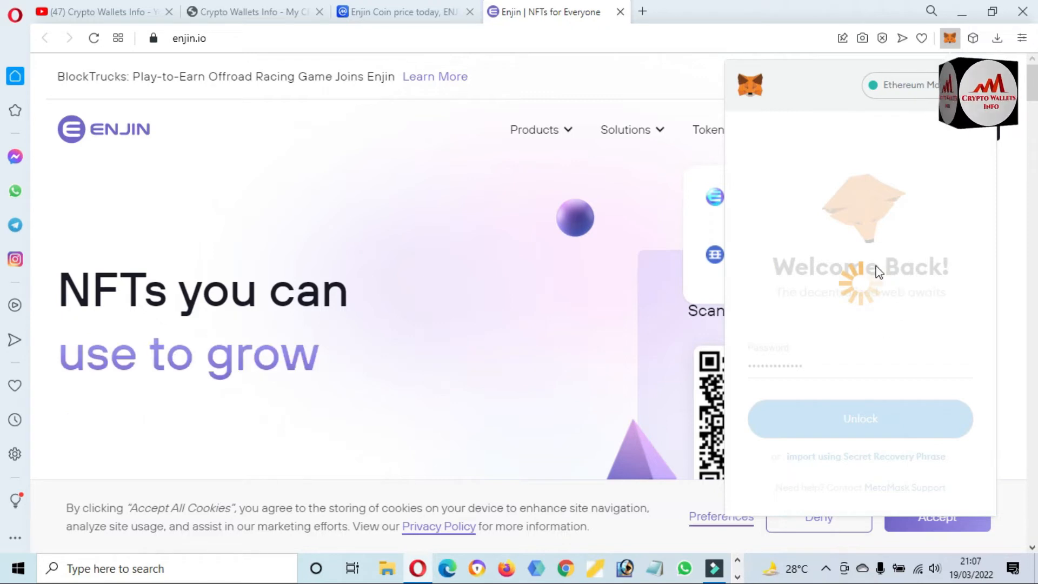
pyautogui.click(860, 418)
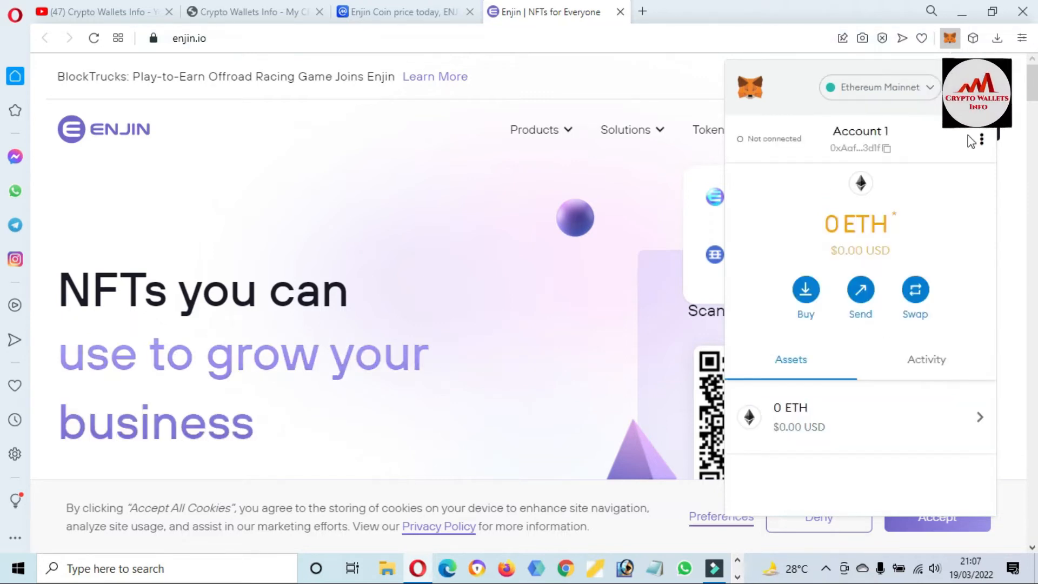
# Expand MetaMask into its own tab showing Account 1 with 0 ETH, then return to the Enjin Coin page.
pyautogui.click(981, 139)
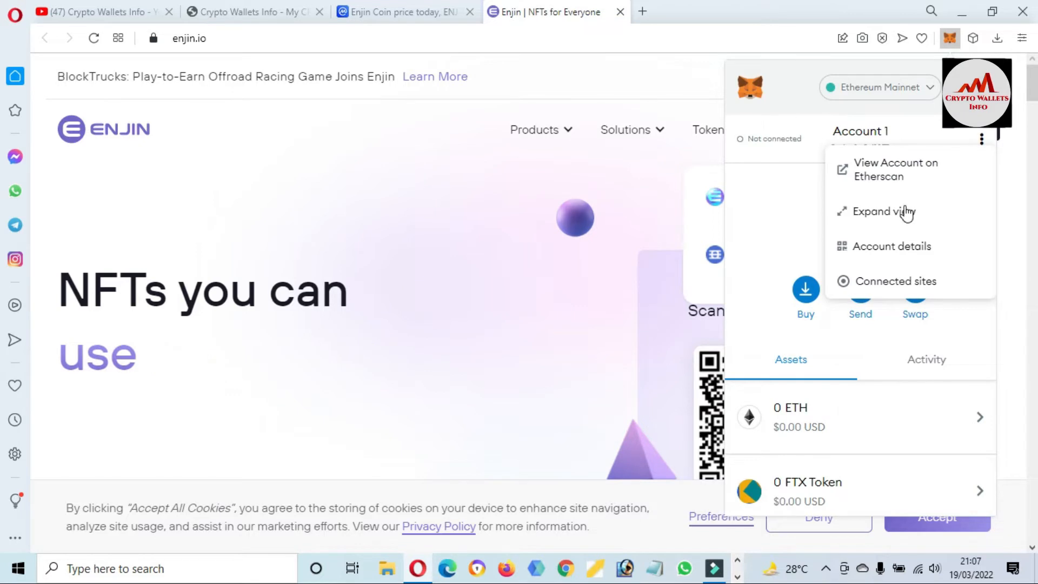
pyautogui.click(885, 211)
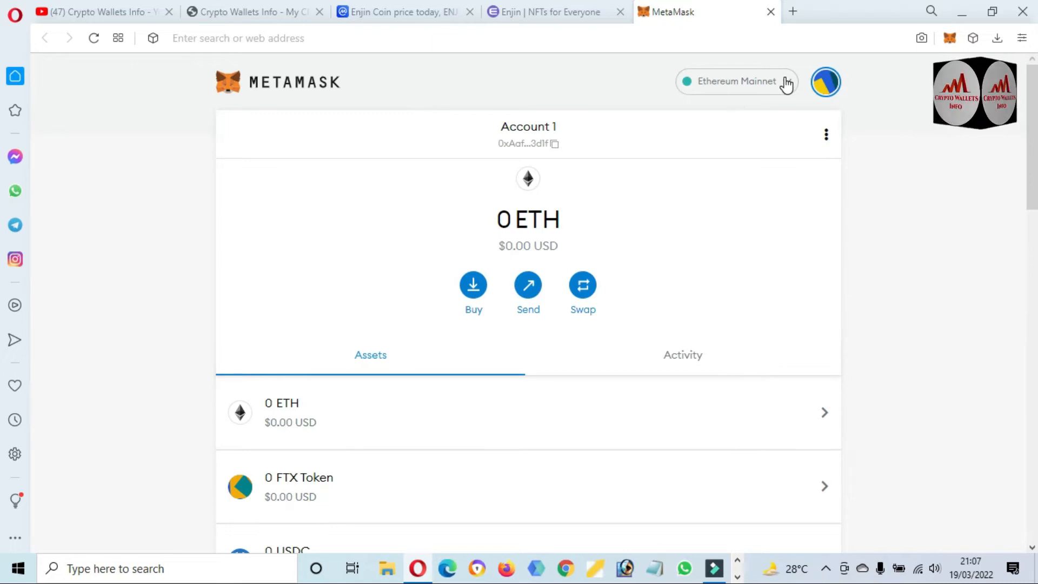
pyautogui.click(736, 80)
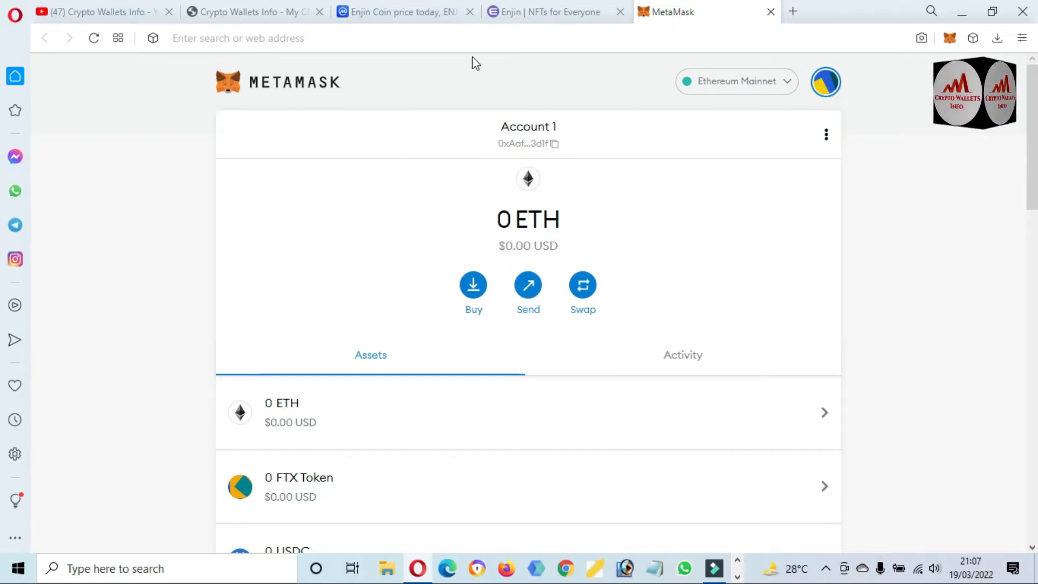
pyautogui.moveTo(394, 163)
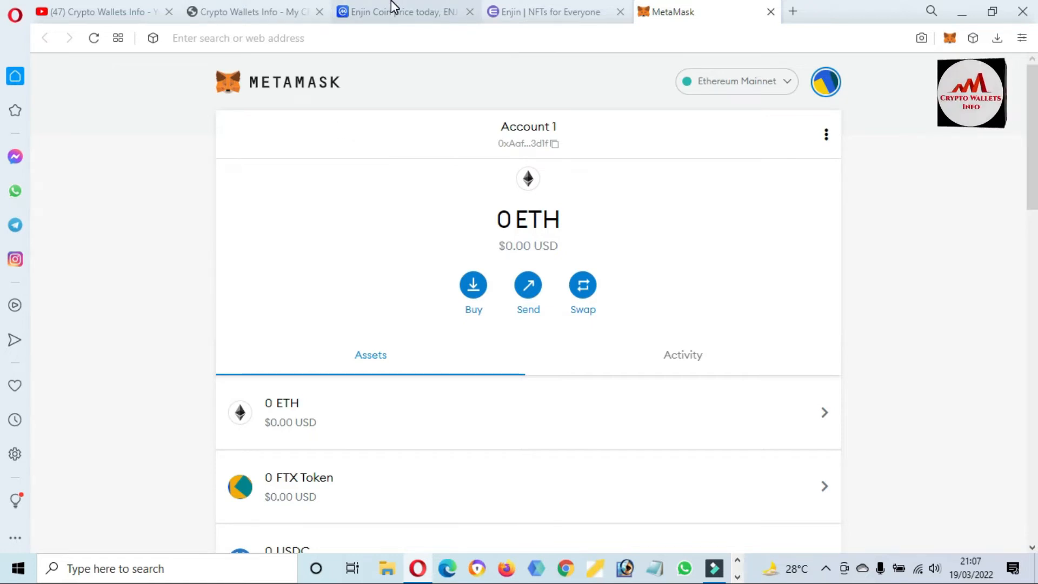
pyautogui.click(397, 12)
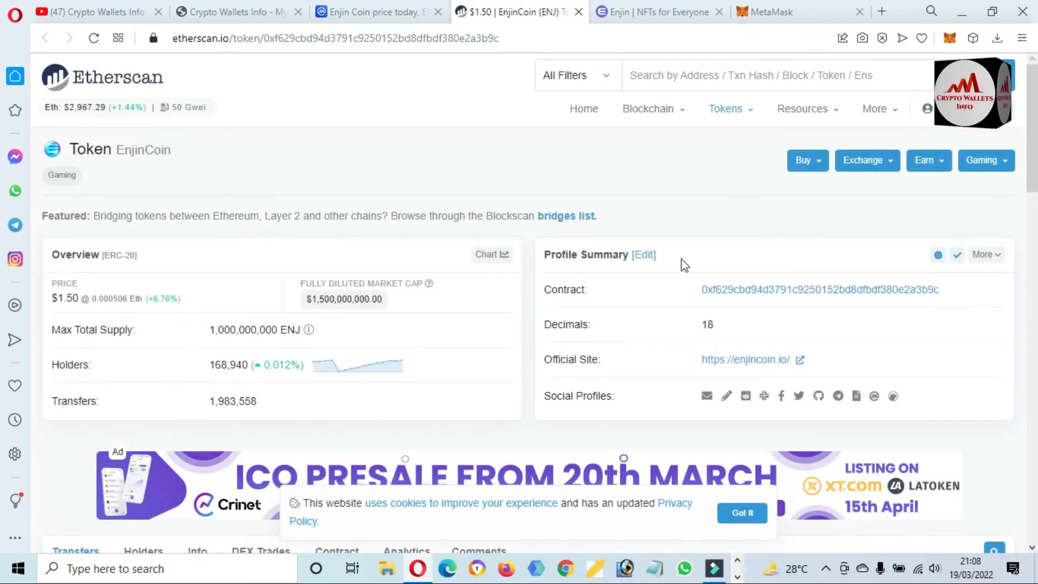
# Copy the EnjinCoin contract address from Etherscan and return to the MetaMask tab.
pyautogui.click(949, 291)
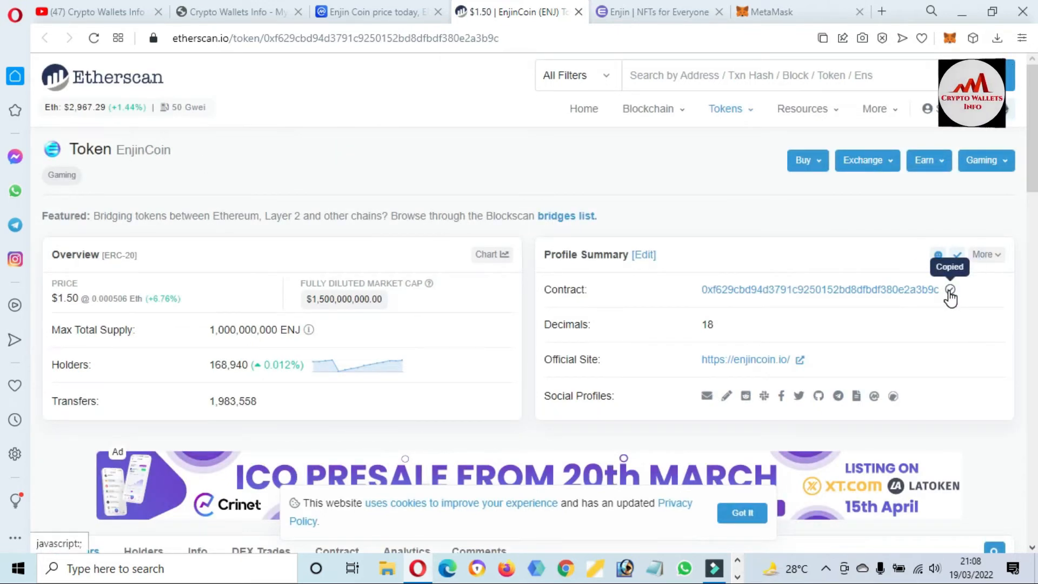
pyautogui.click(781, 12)
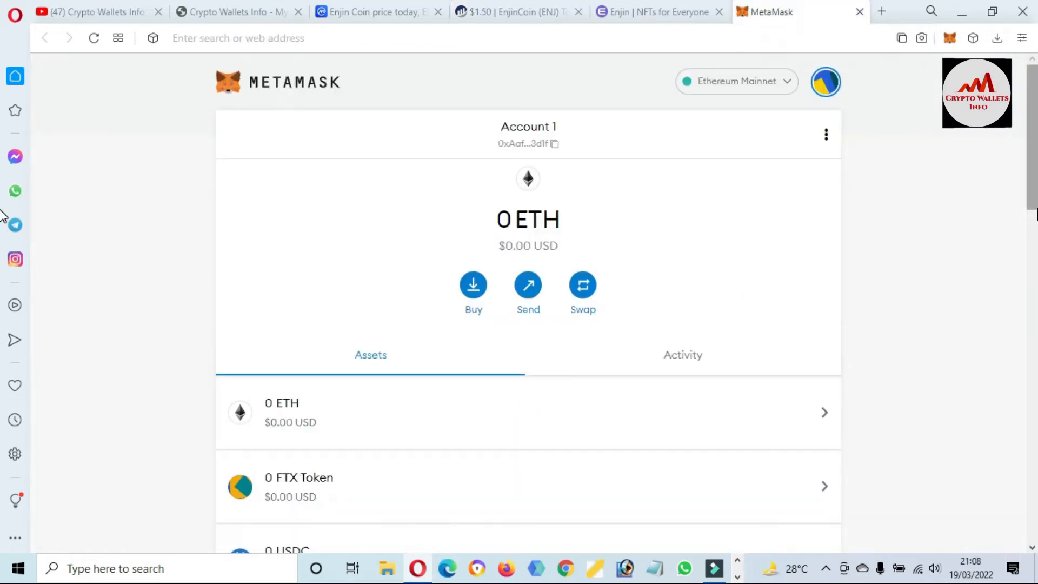
# Import ENJ as a custom token using contract address Bd94d3791C9250152BD8dfBDF380E2a3B9c.
pyautogui.scroll(-3)
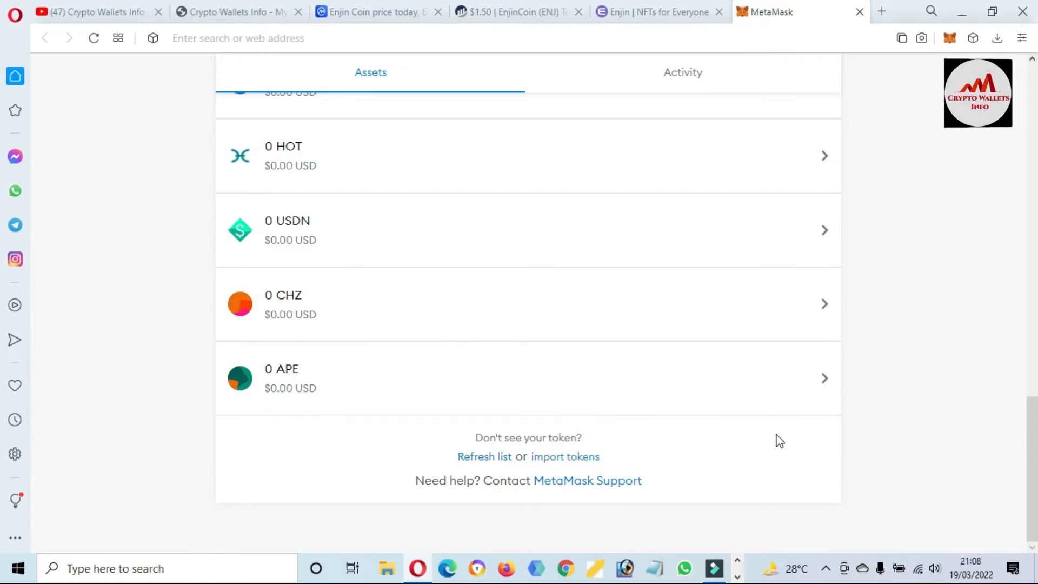
pyautogui.click(564, 456)
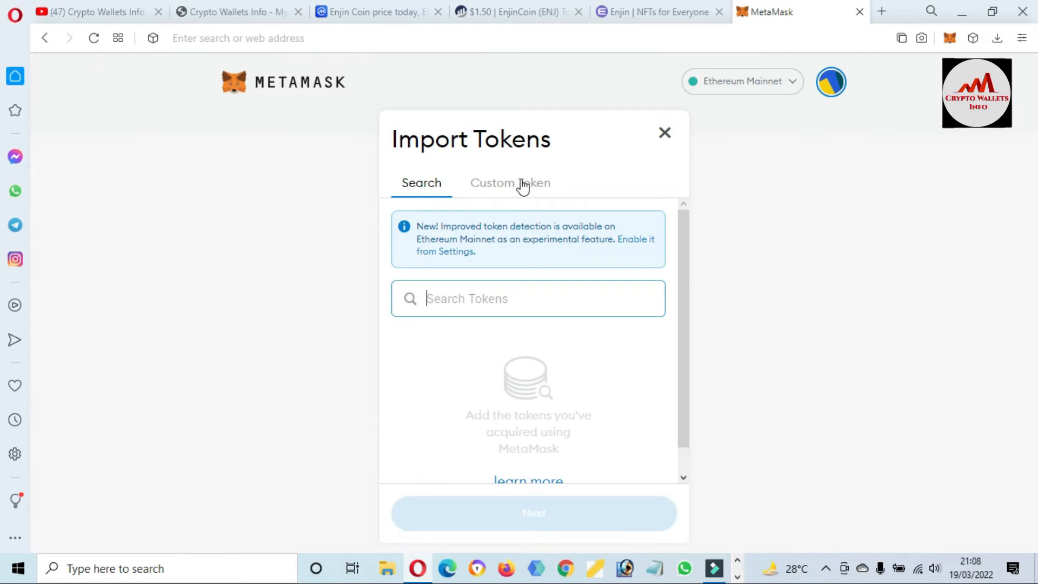
pyautogui.click(510, 182)
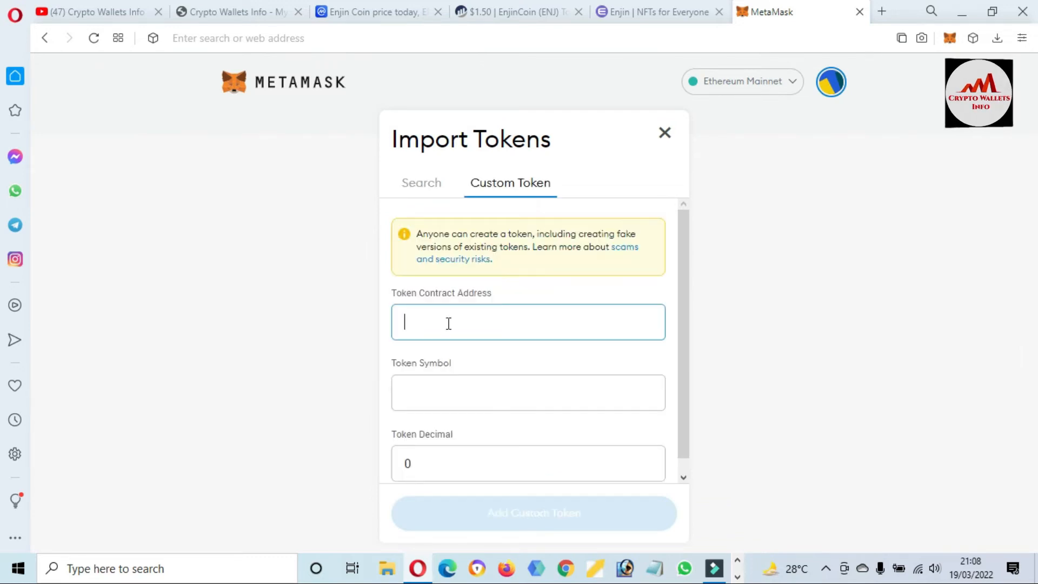
pyautogui.write('Bd94d3791C9250152BD8dfBDF380E2a3B9c')
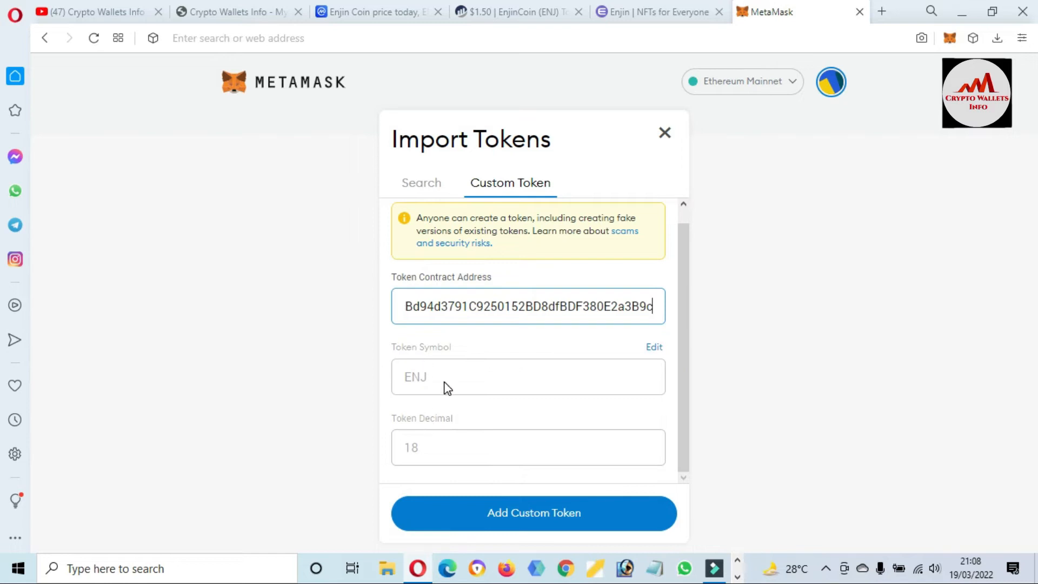
pyautogui.moveTo(450, 359)
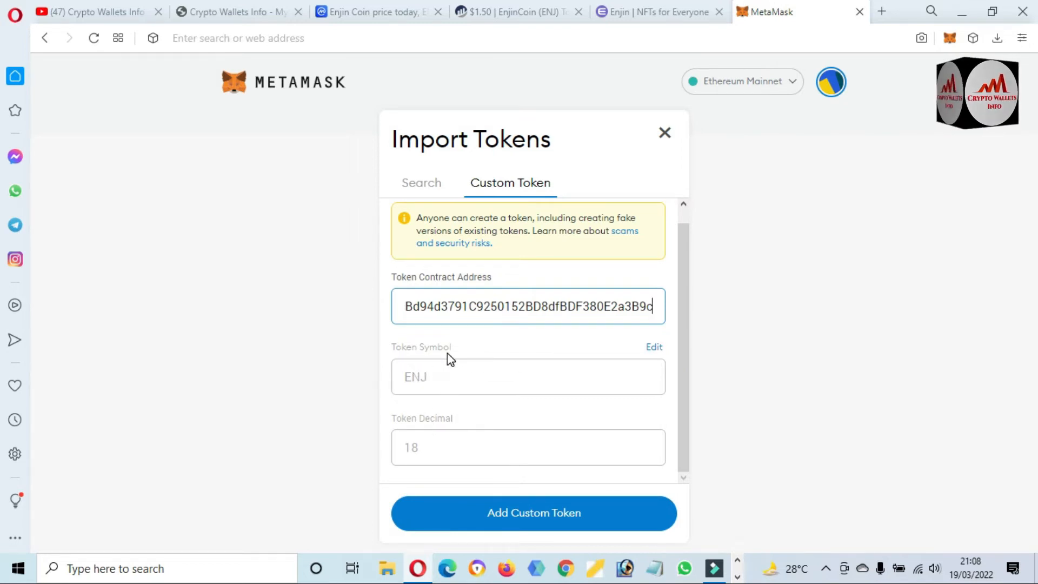
pyautogui.moveTo(525, 424)
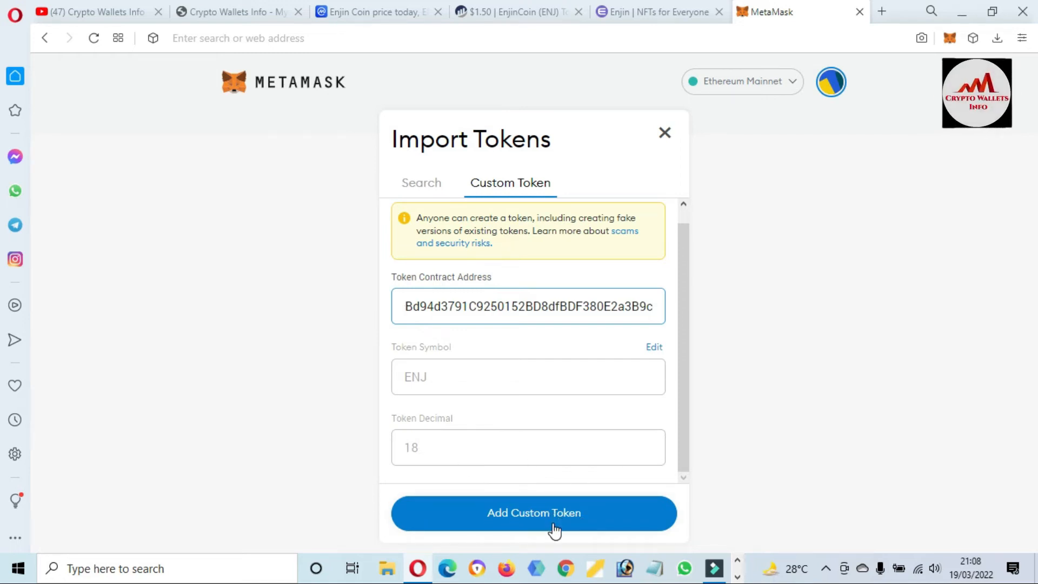
pyautogui.click(533, 513)
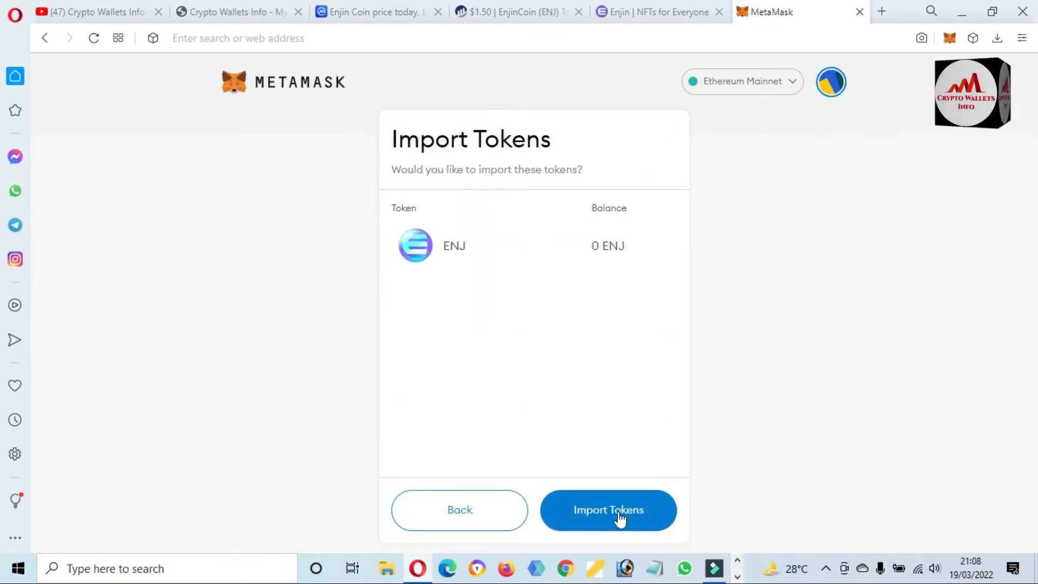
pyautogui.click(608, 509)
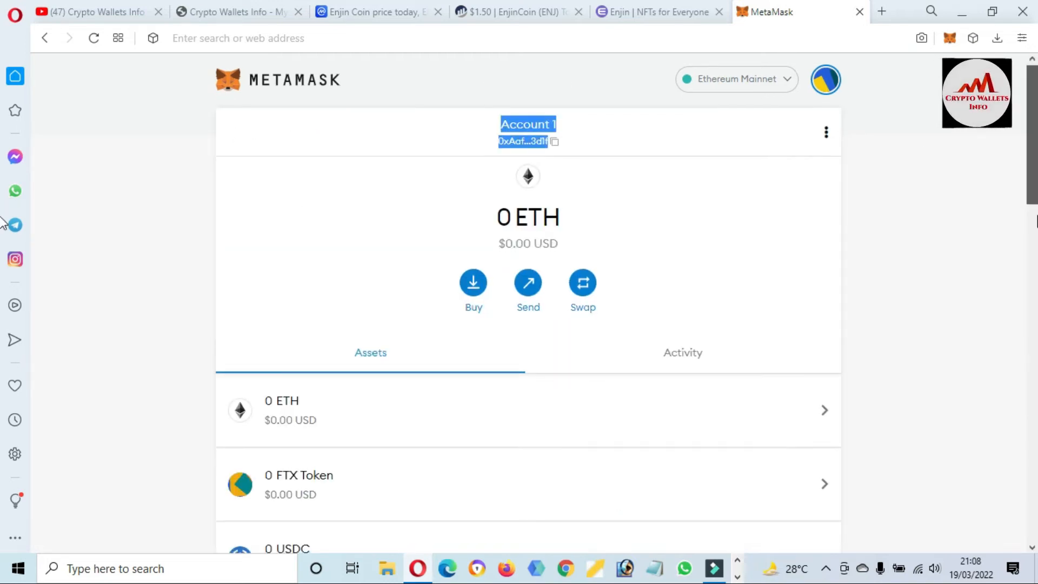
# From the ENJ token page, show Account 1's details with its QR code and address.
pyautogui.scroll(-3)
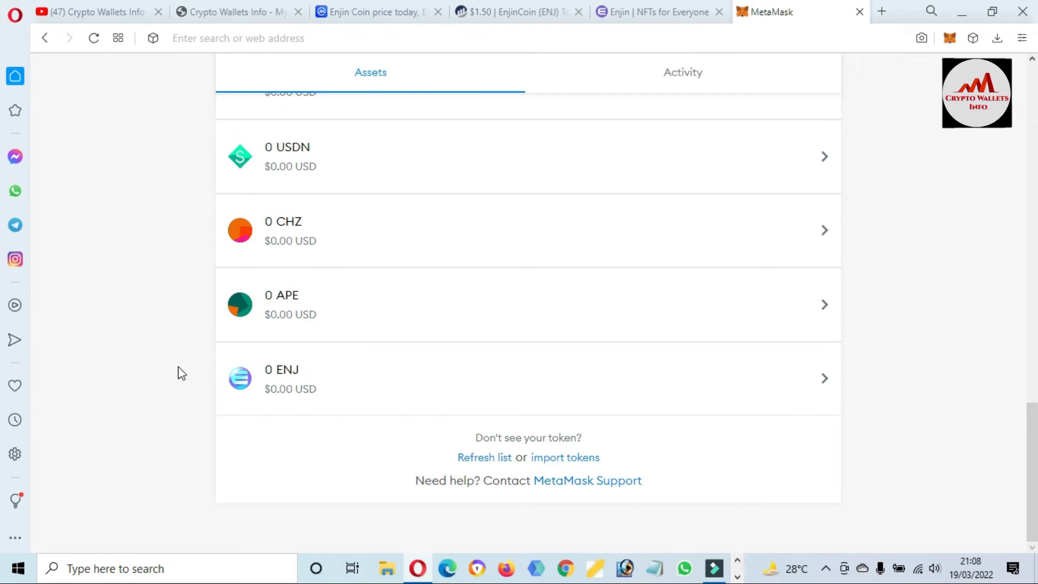
pyautogui.moveTo(166, 395)
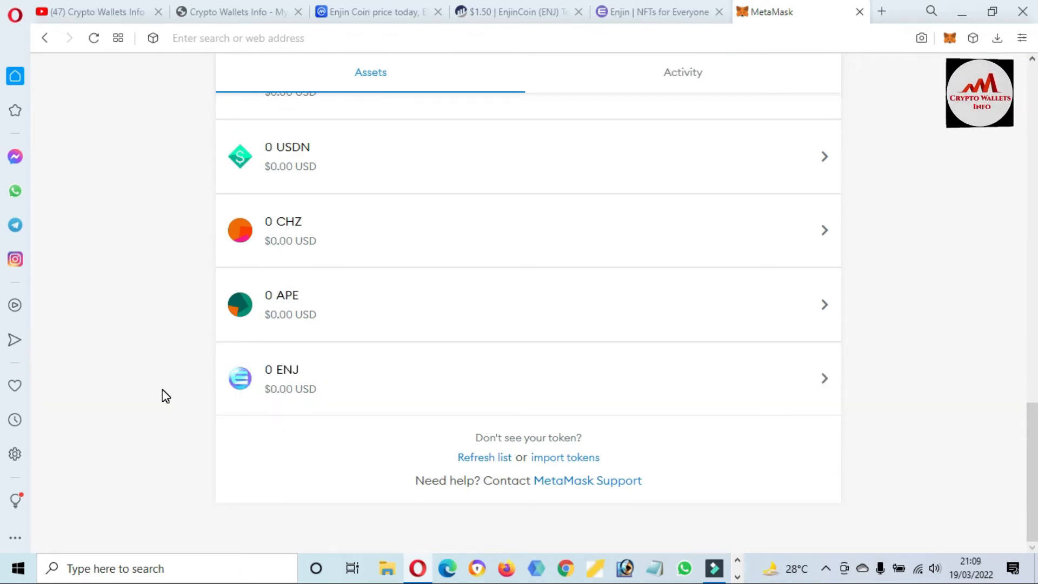
pyautogui.moveTo(331, 397)
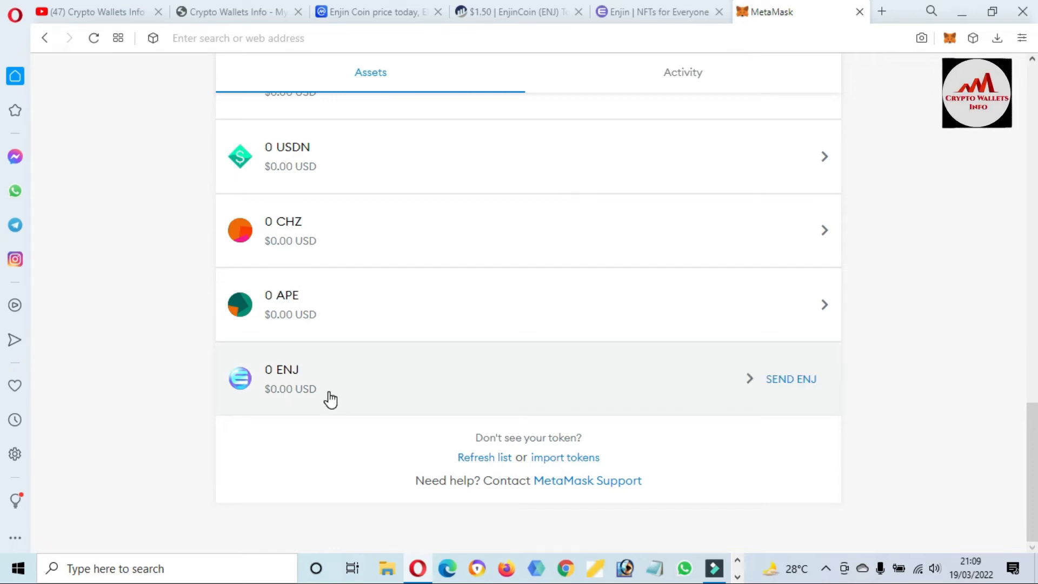
pyautogui.click(280, 378)
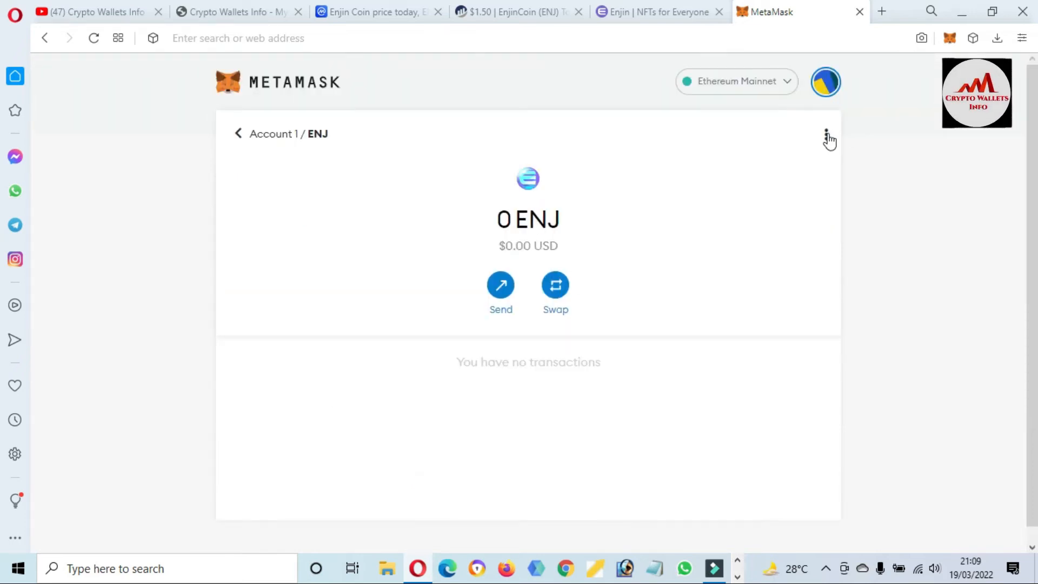
pyautogui.click(825, 134)
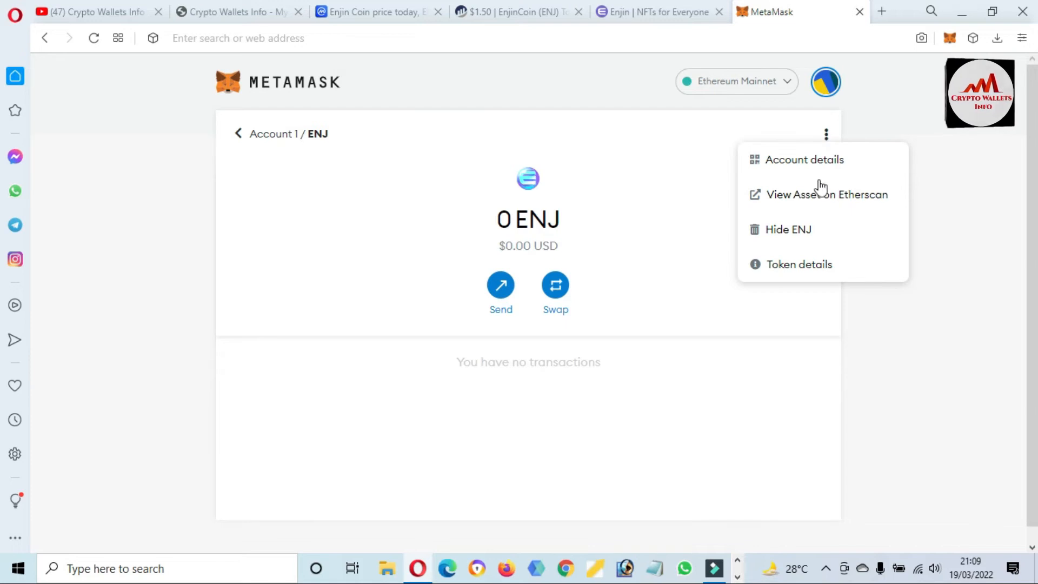
pyautogui.moveTo(826, 164)
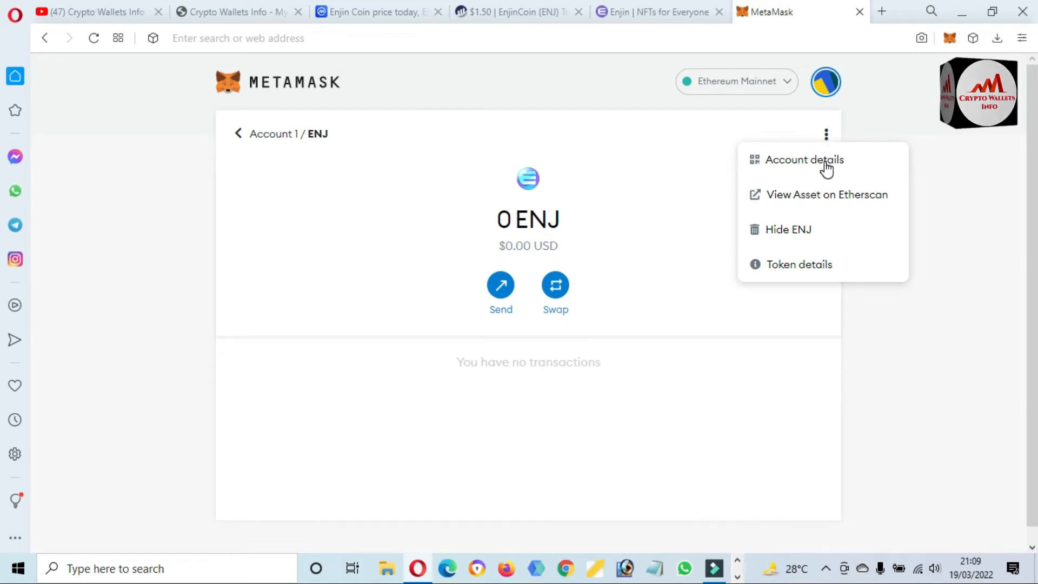
pyautogui.click(802, 159)
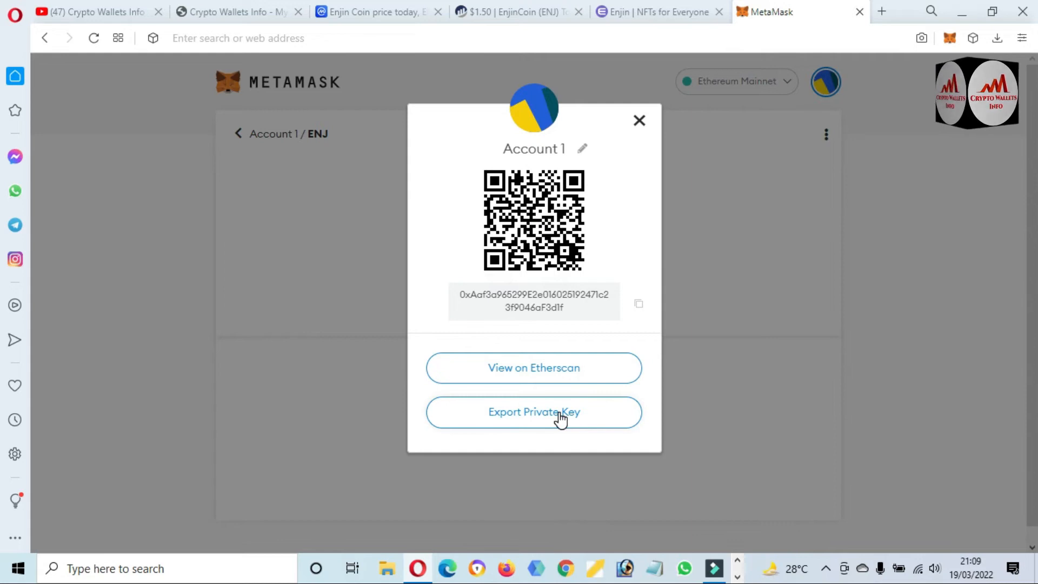
pyautogui.moveTo(462, 139)
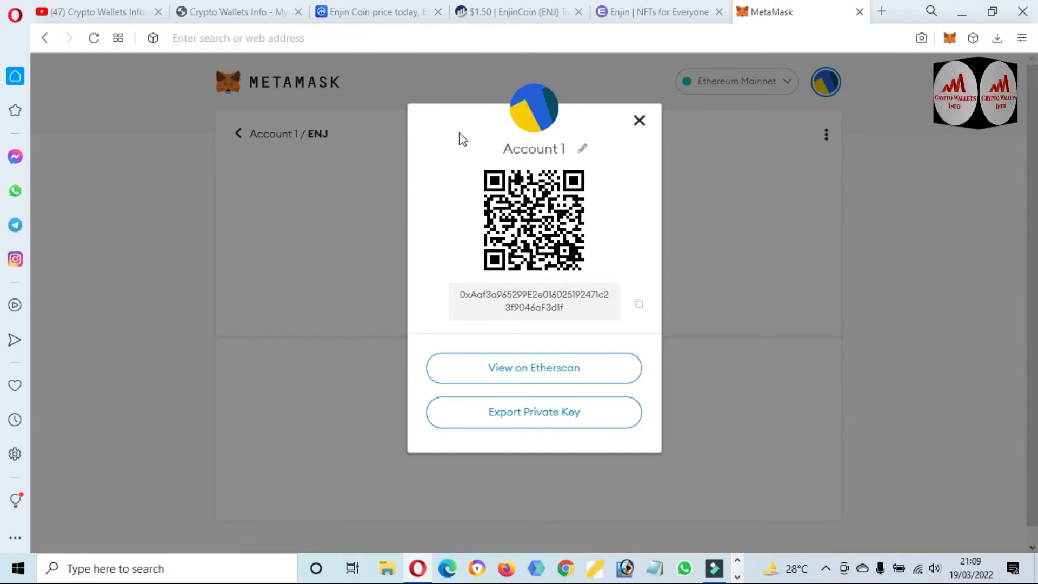
pyautogui.moveTo(530, 243)
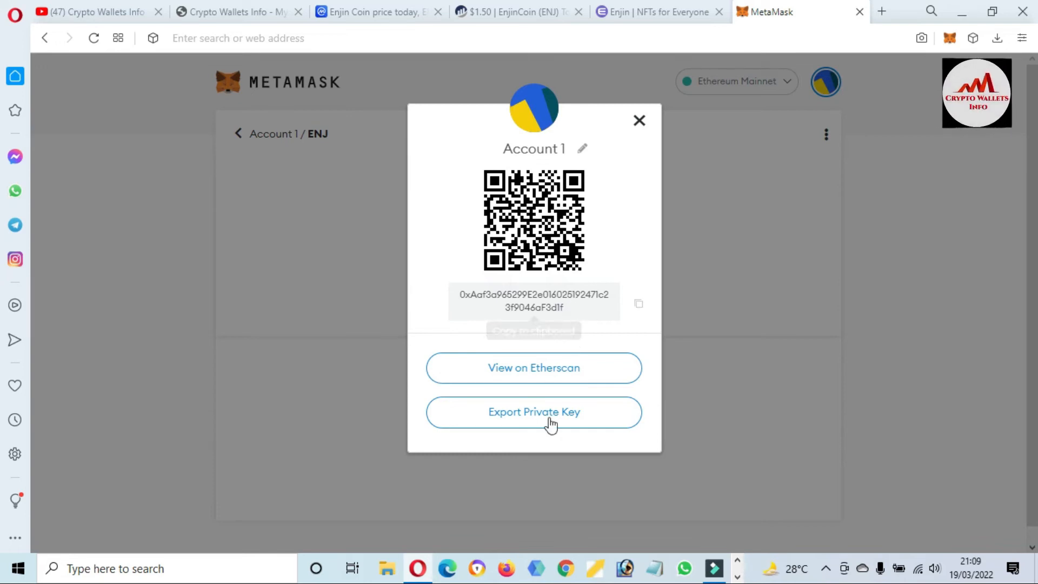
# Export the account's private key, confirming with the wallet password.
pyautogui.click(533, 412)
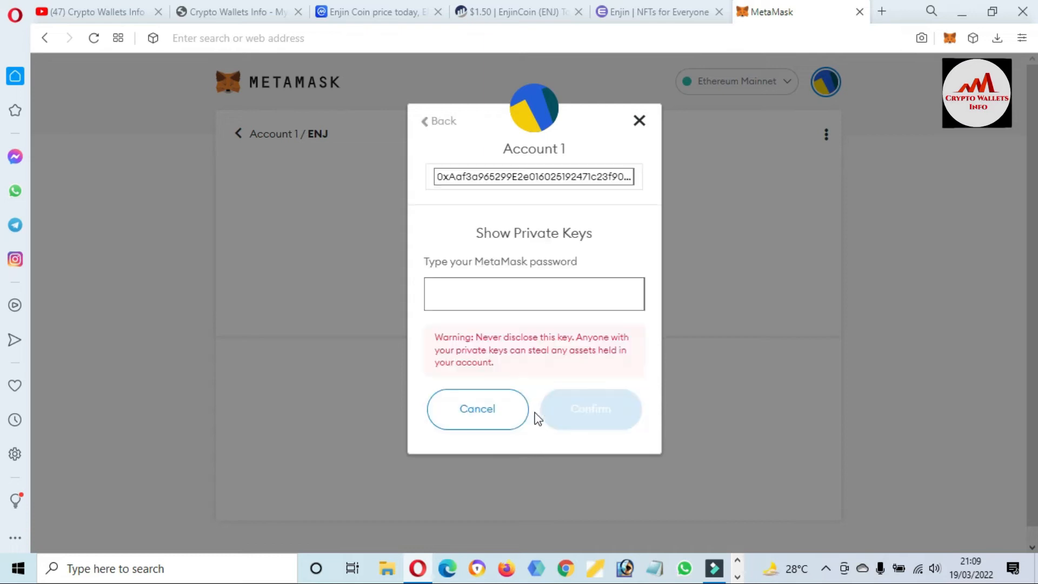
pyautogui.click(533, 293)
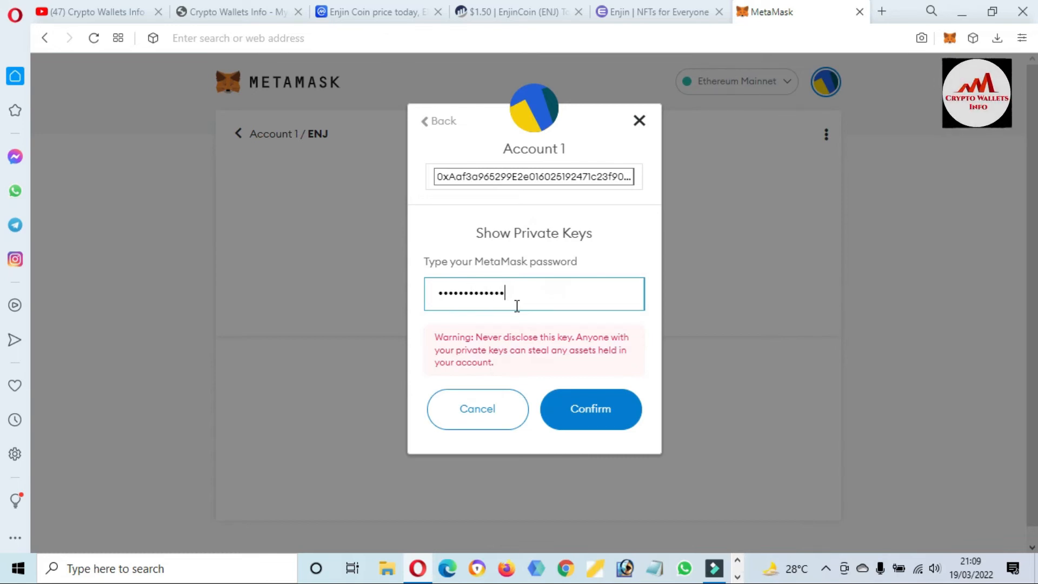
pyautogui.click(589, 409)
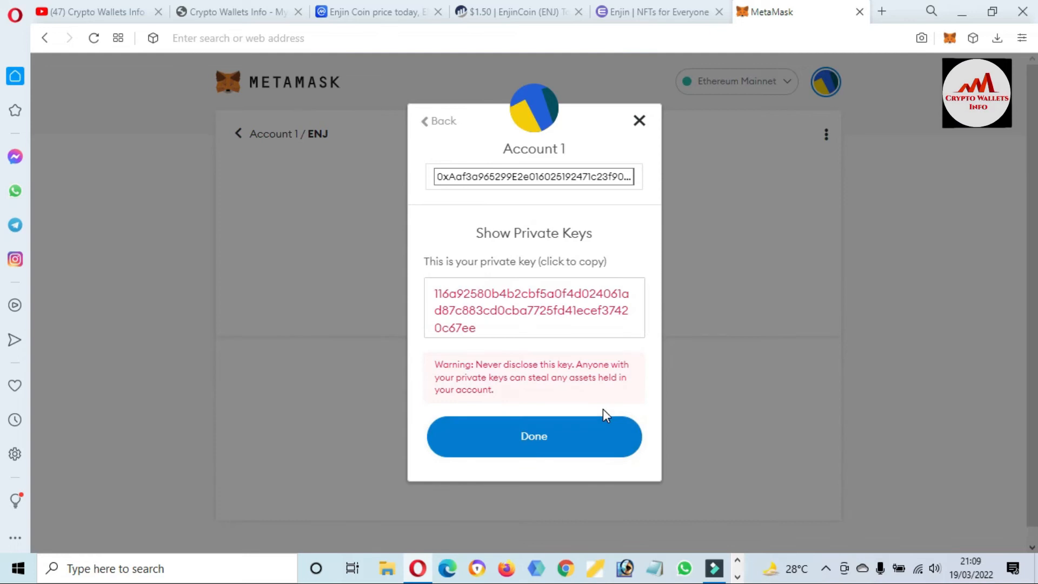
pyautogui.click(533, 309)
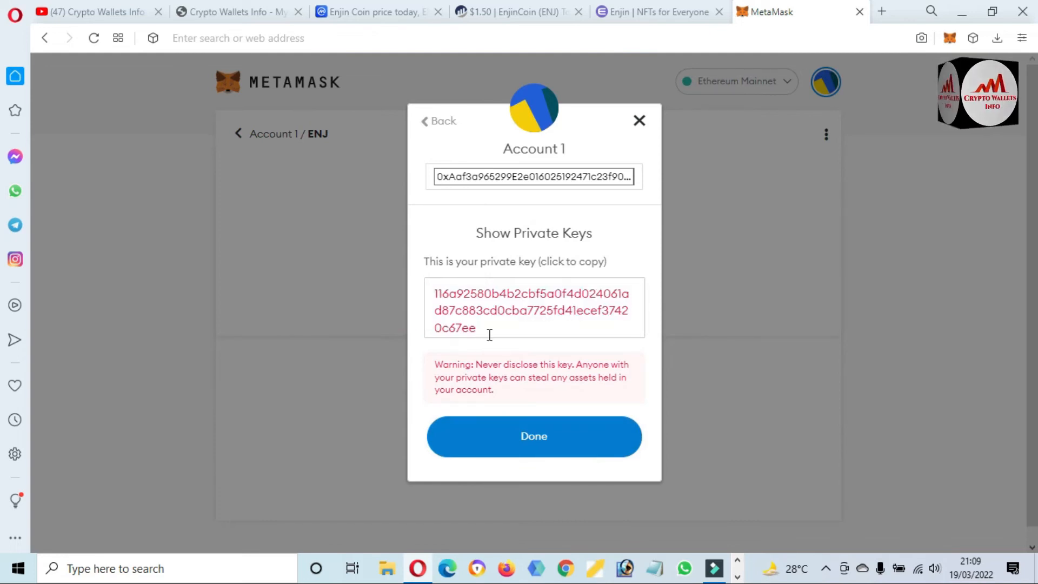
# Copy the revealed private key and close the key view back to the ENJ page.
pyautogui.click(533, 310)
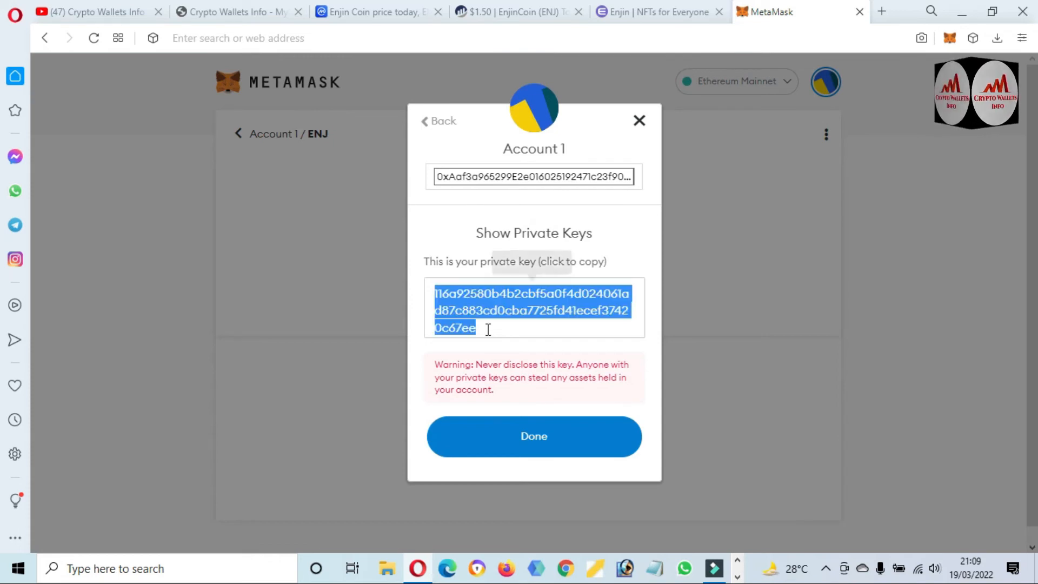
pyautogui.rightClick(486, 329)
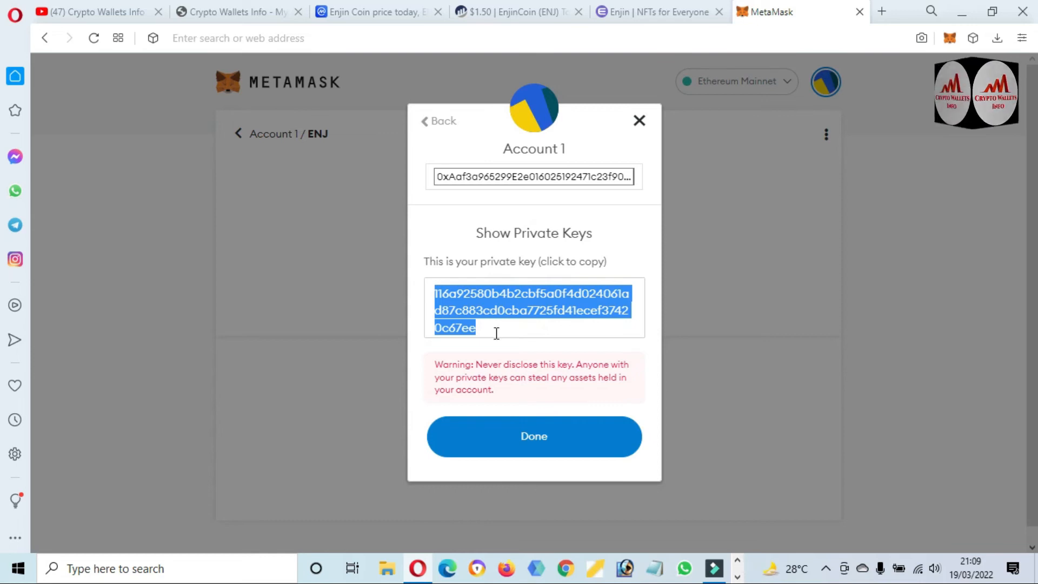
pyautogui.moveTo(486, 345)
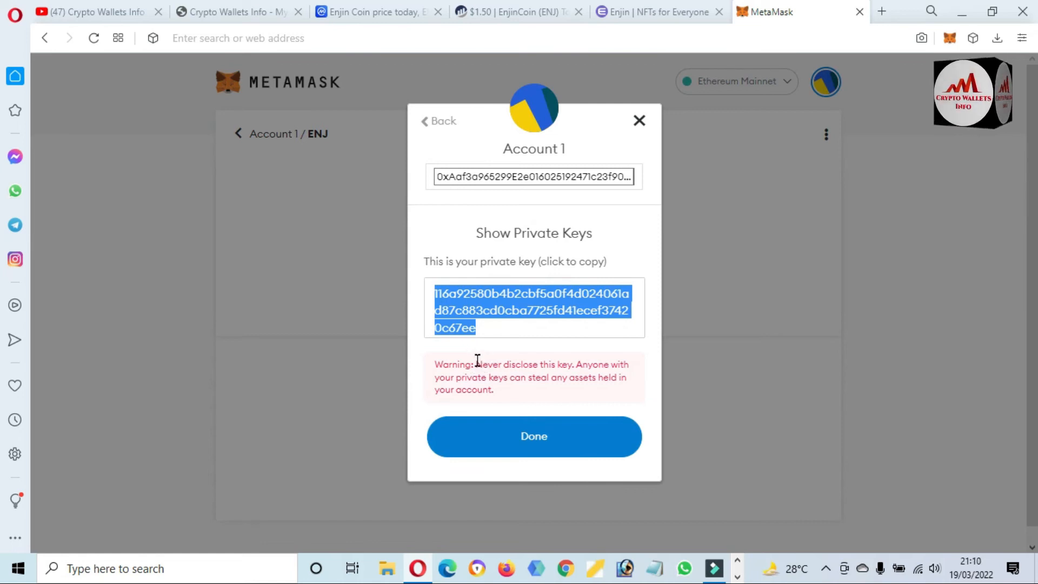
pyautogui.moveTo(546, 372)
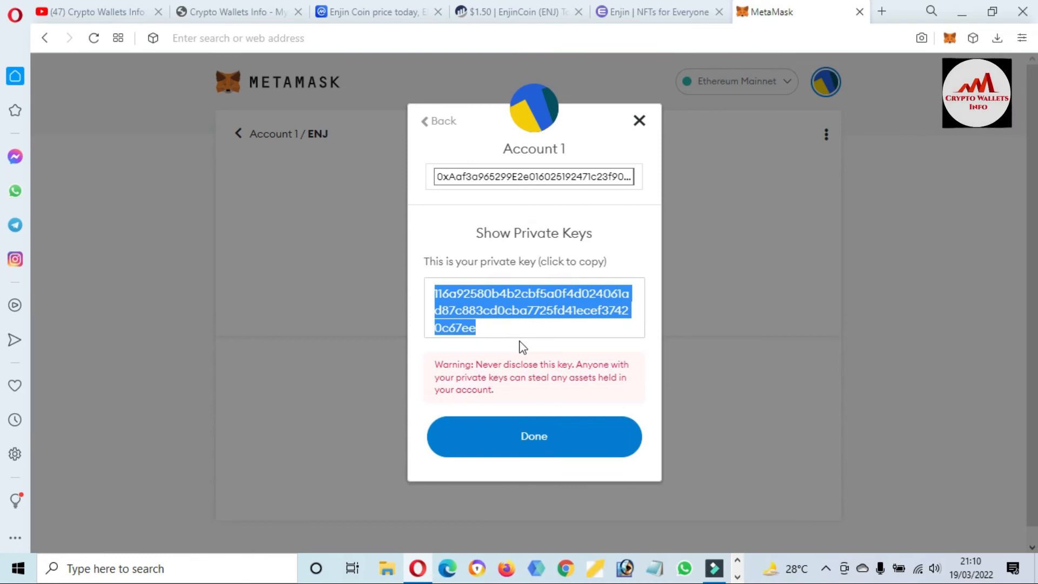
pyautogui.moveTo(525, 354)
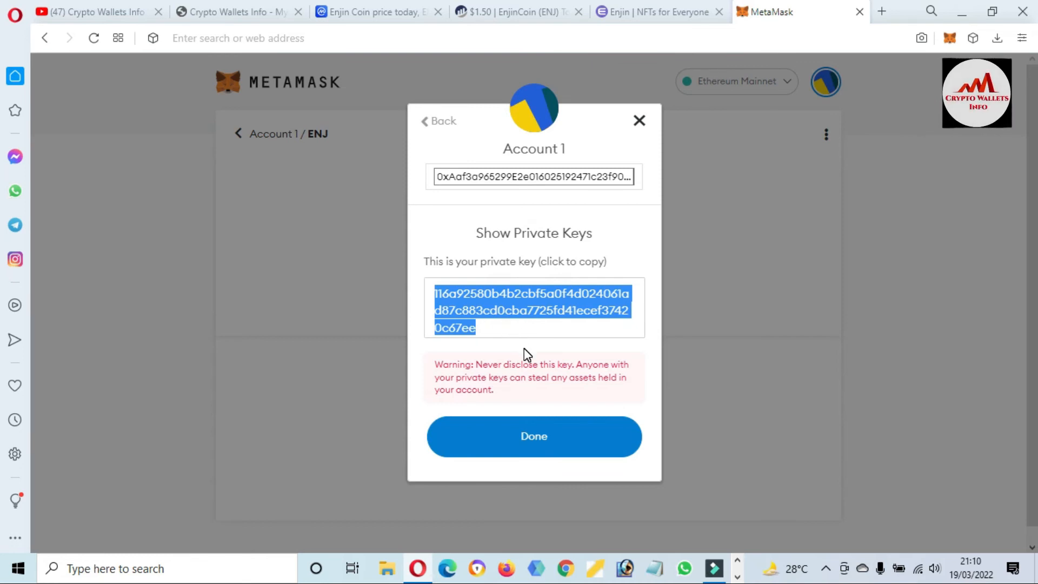
pyautogui.click(533, 435)
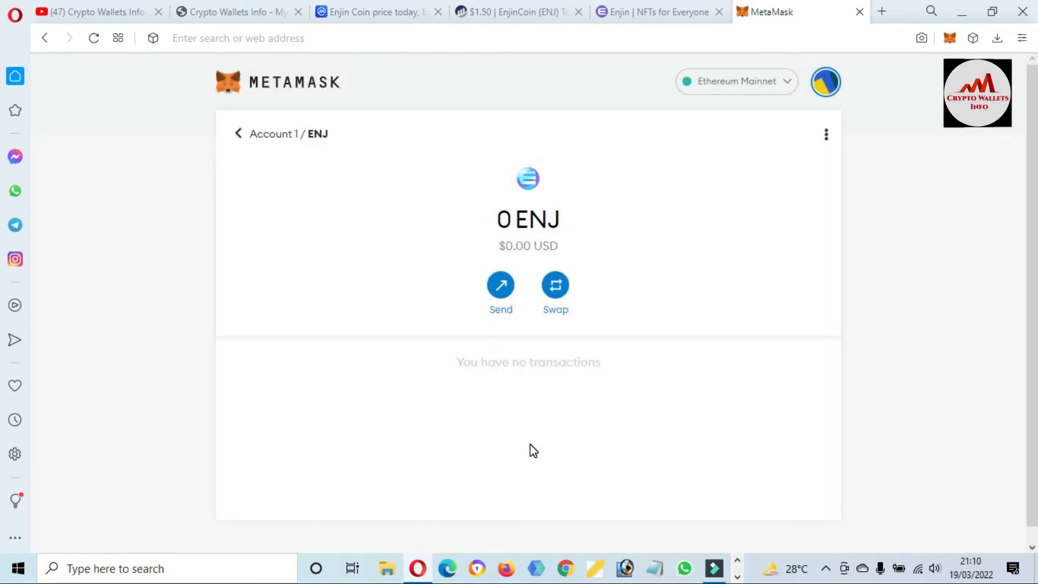
pyautogui.moveTo(675, 360)
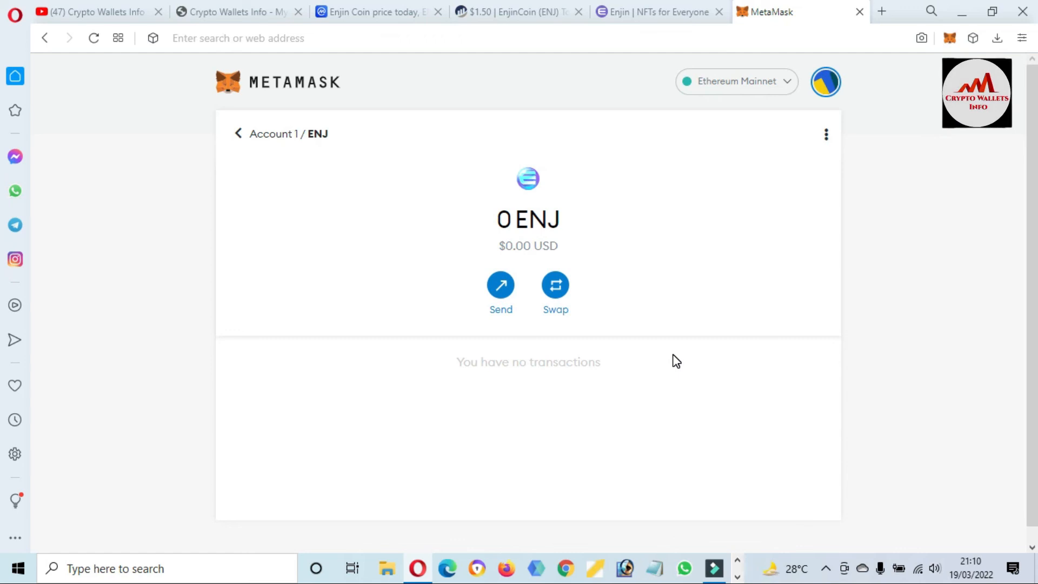
# Switch back to the Crypto Wallets Info YouTube channel tab.
pyautogui.click(92, 11)
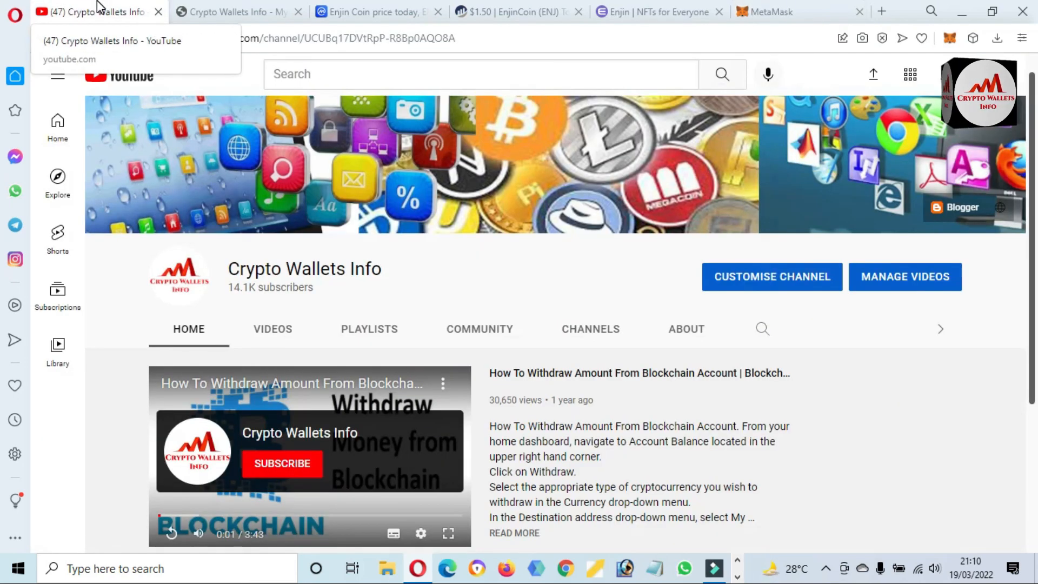
pyautogui.moveTo(759, 298)
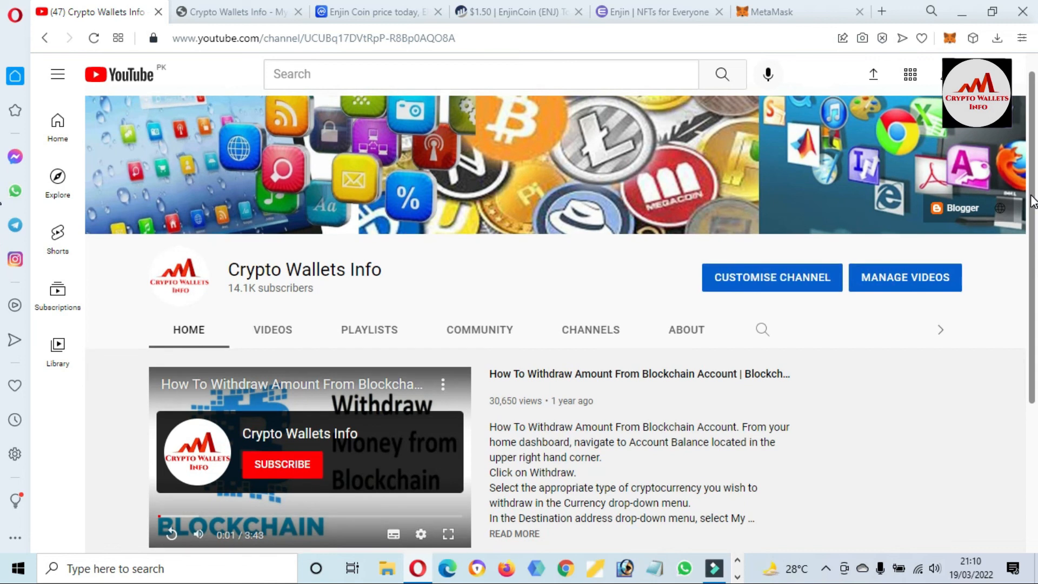
pyautogui.scroll(-3)
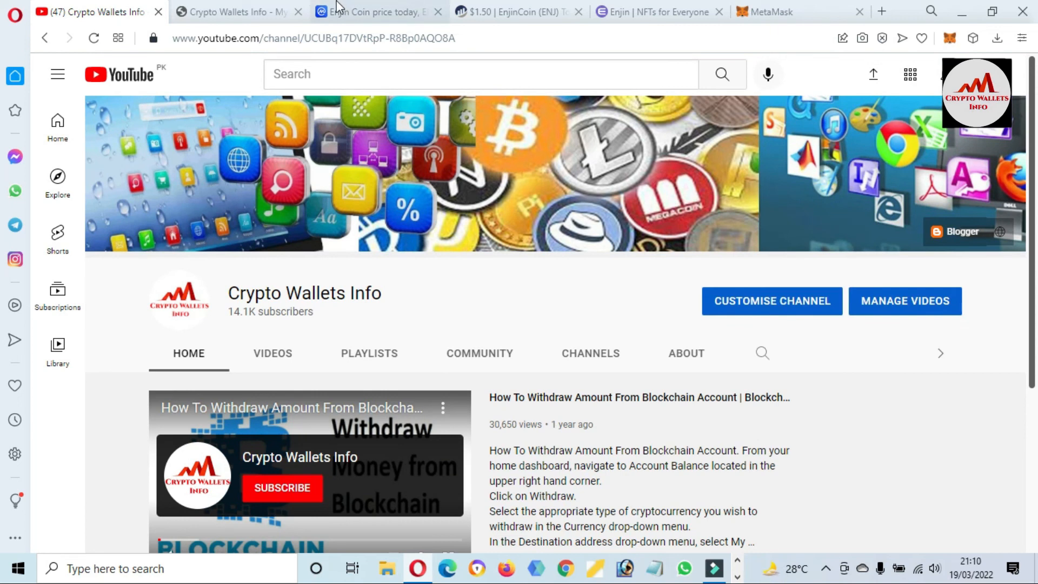
# Bring the Crypto Wallets Info blog back to the front, showing its homepage of recent posts.
pyautogui.click(239, 12)
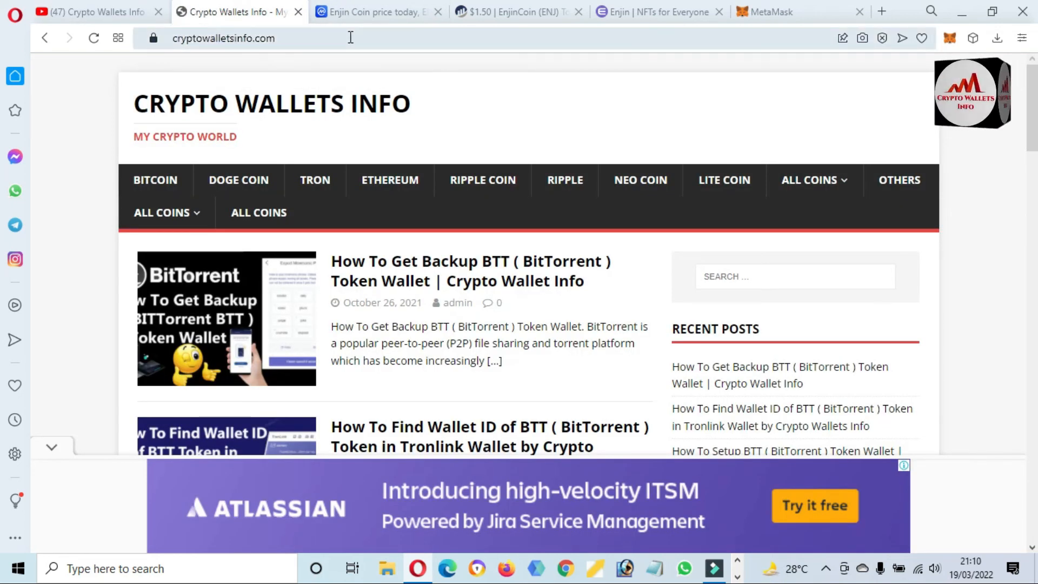
pyautogui.moveTo(433, 106)
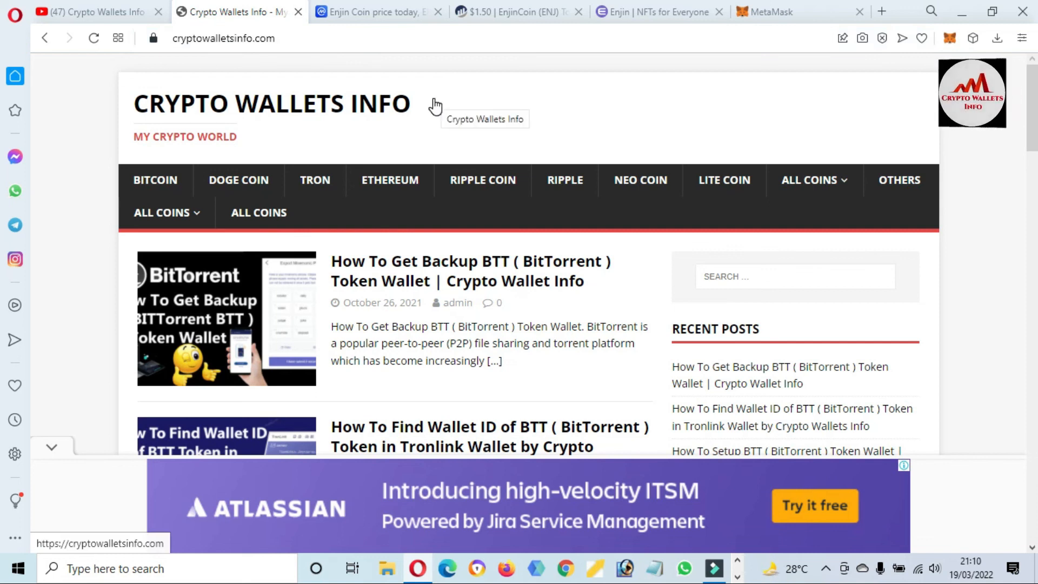
pyautogui.moveTo(483, 180)
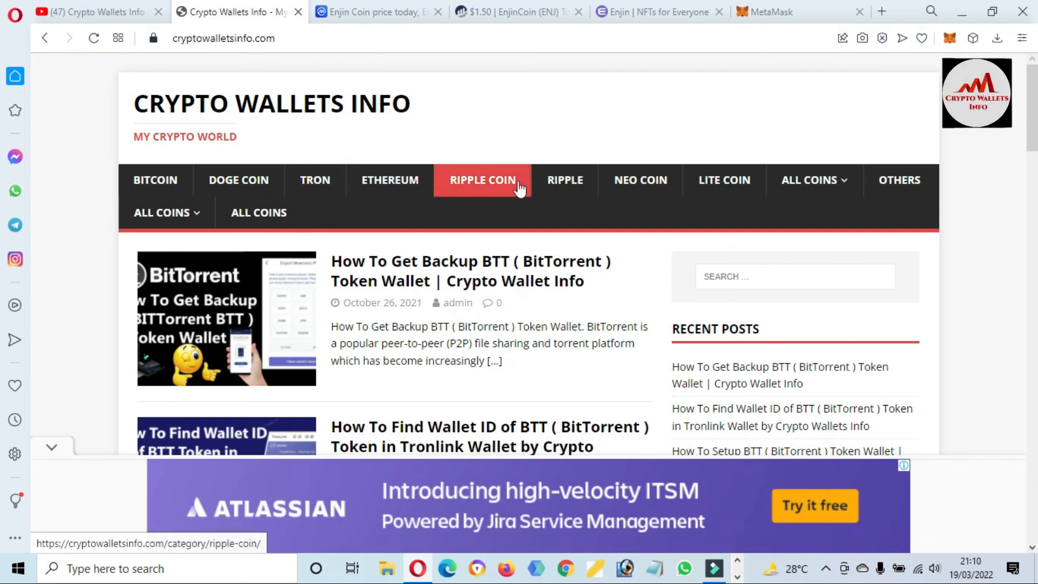
pyautogui.moveTo(887, 277)
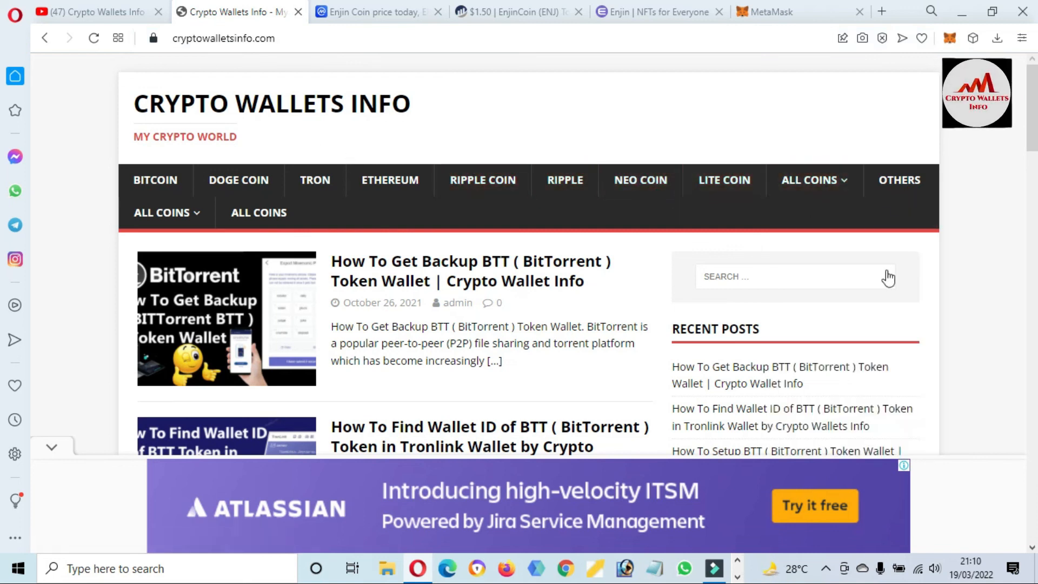